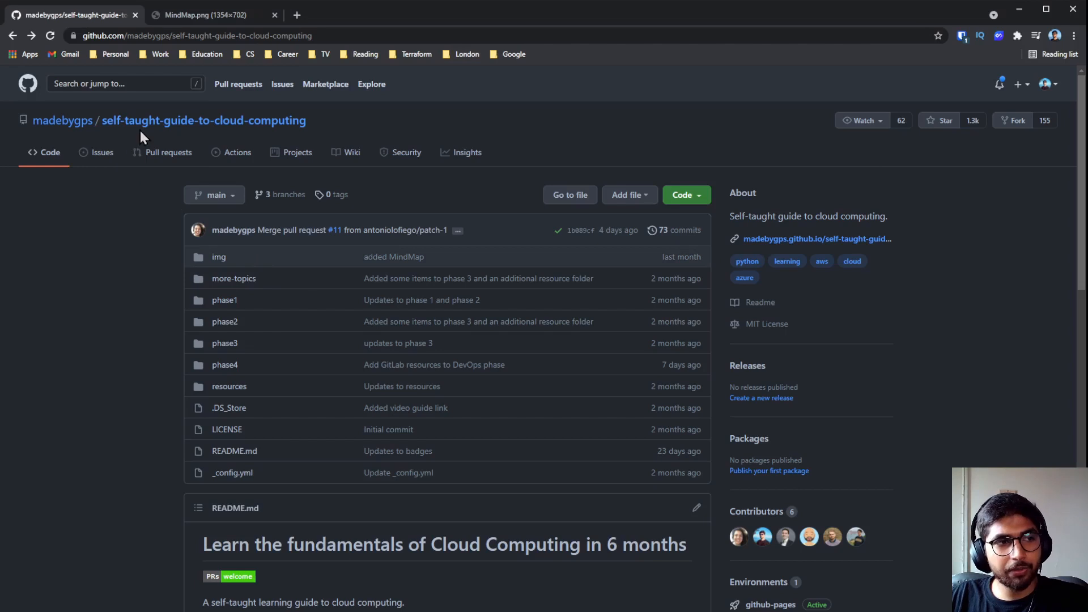
Step: Scroll down the repository README through the Phases table toward the cloud computing mind map
scroll(down, 3)
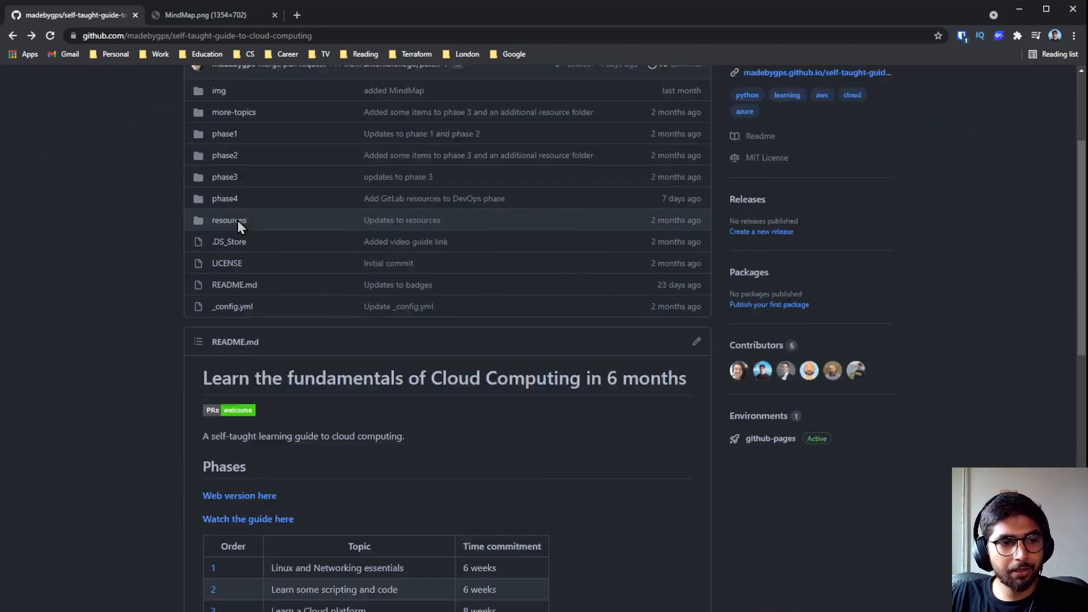
scroll(down, 3)
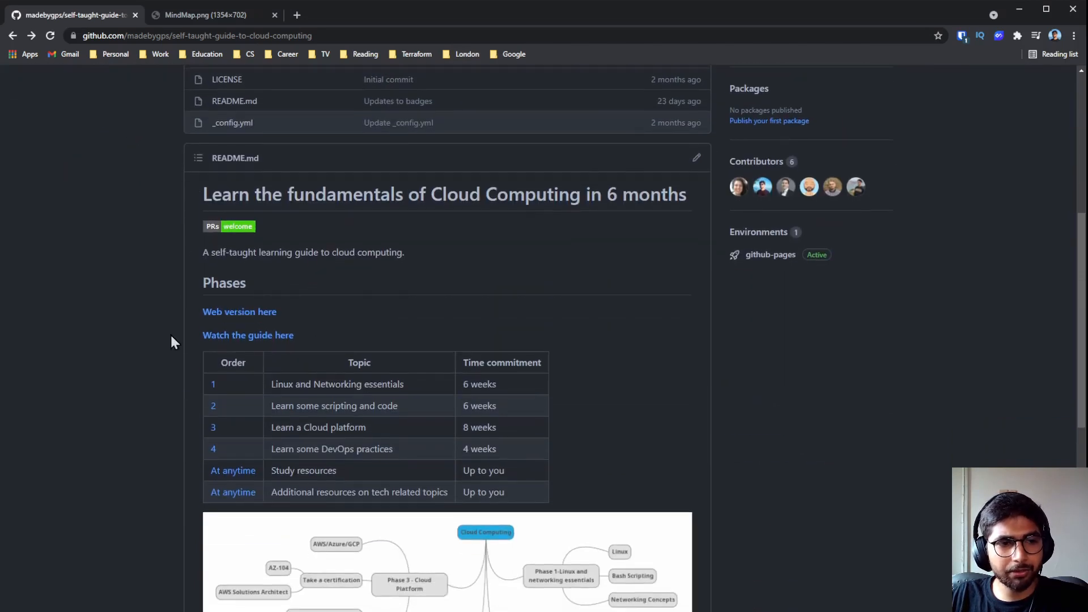
scroll(down, 3)
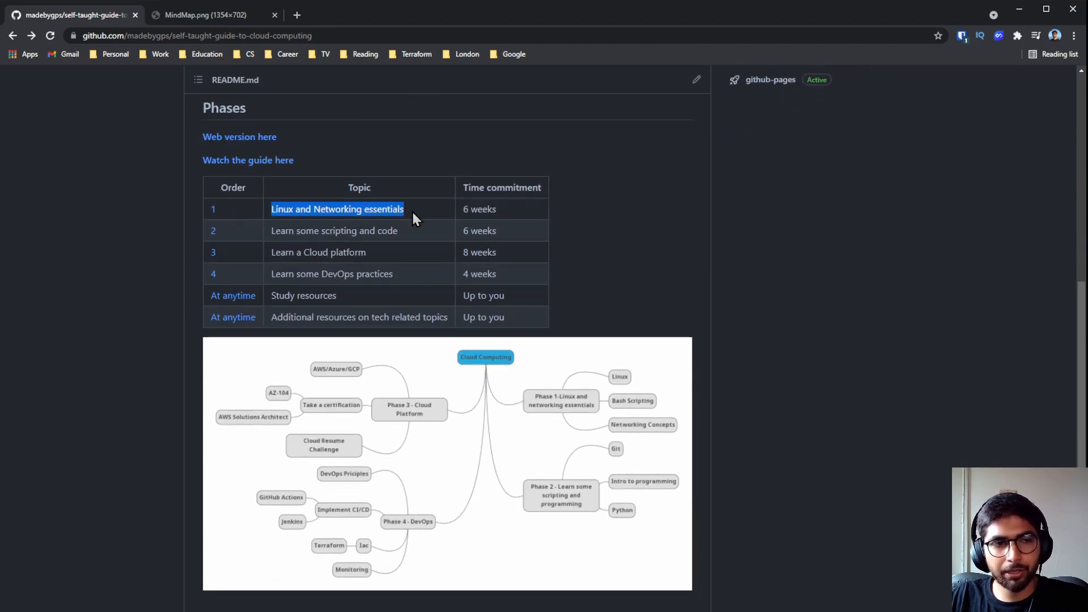
scroll(down, 3)
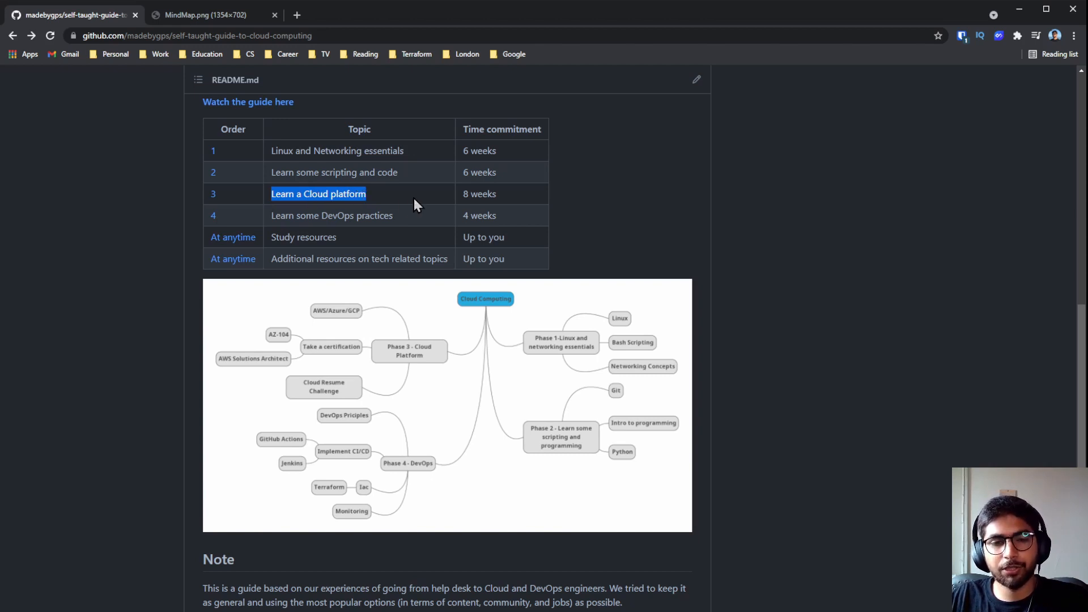
mouse_move(442, 214)
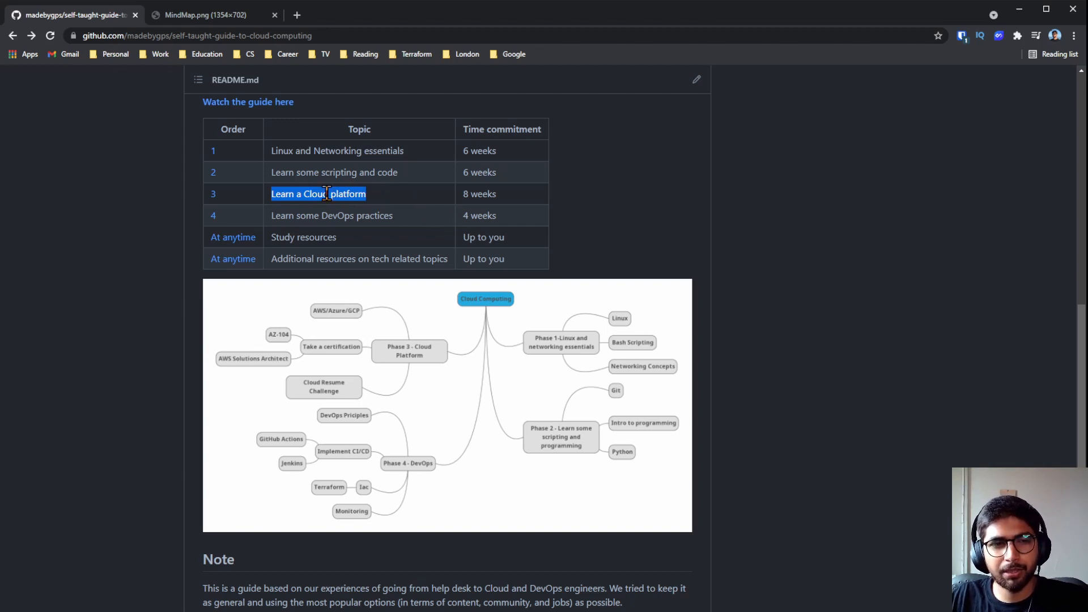
scroll(down, 3)
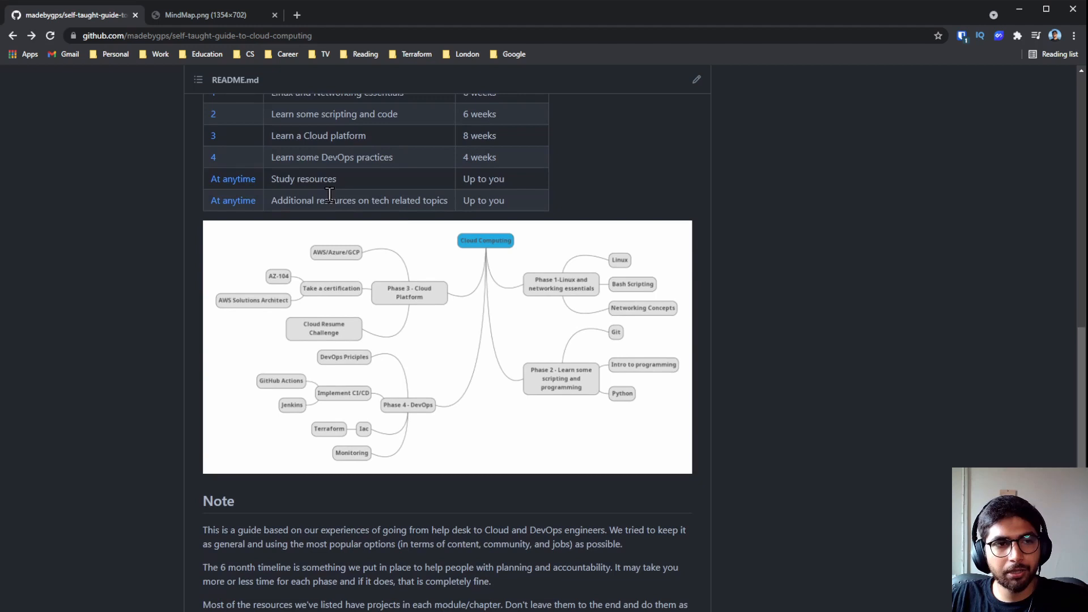
mouse_move(404, 165)
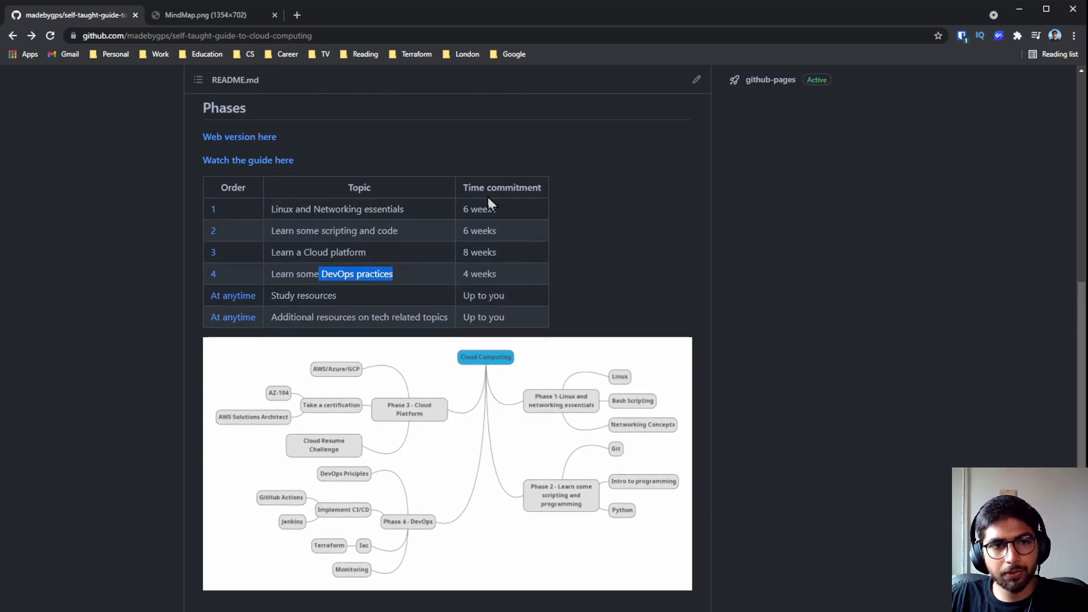
scroll(down, 3)
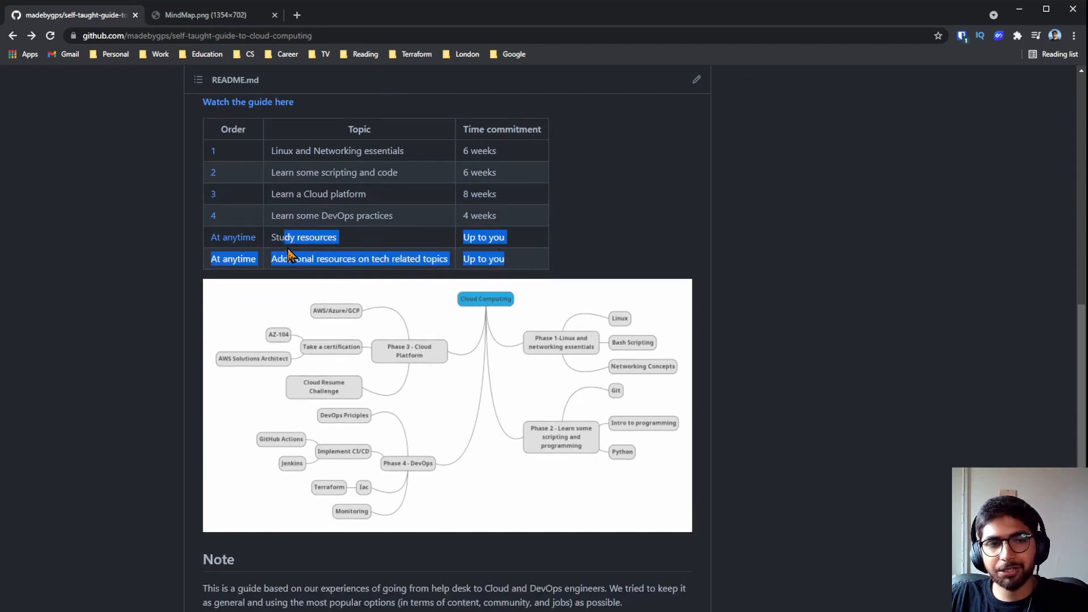
scroll(down, 3)
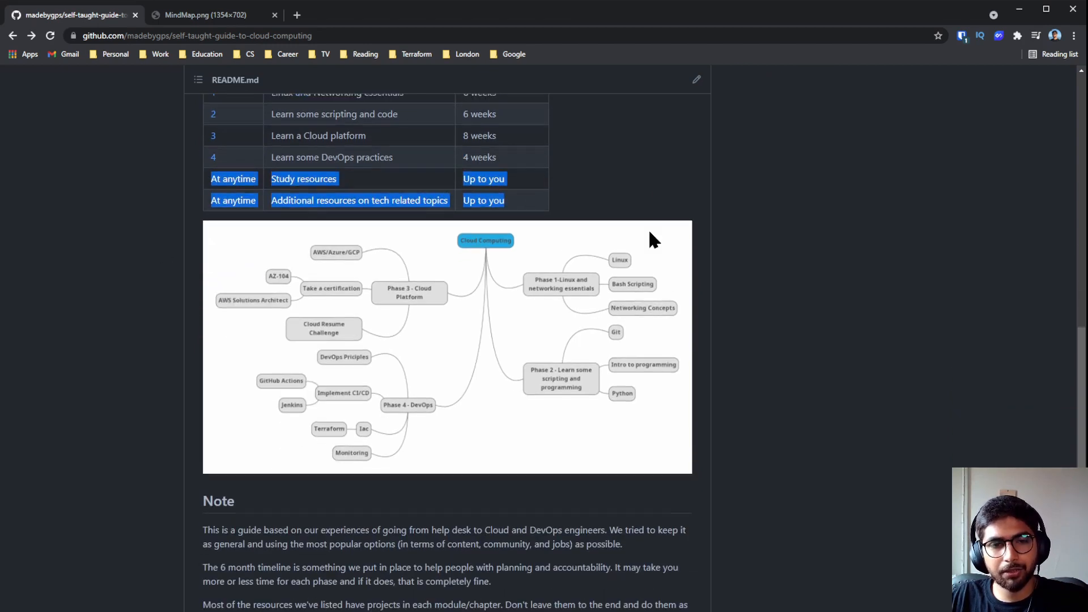
scroll(down, 3)
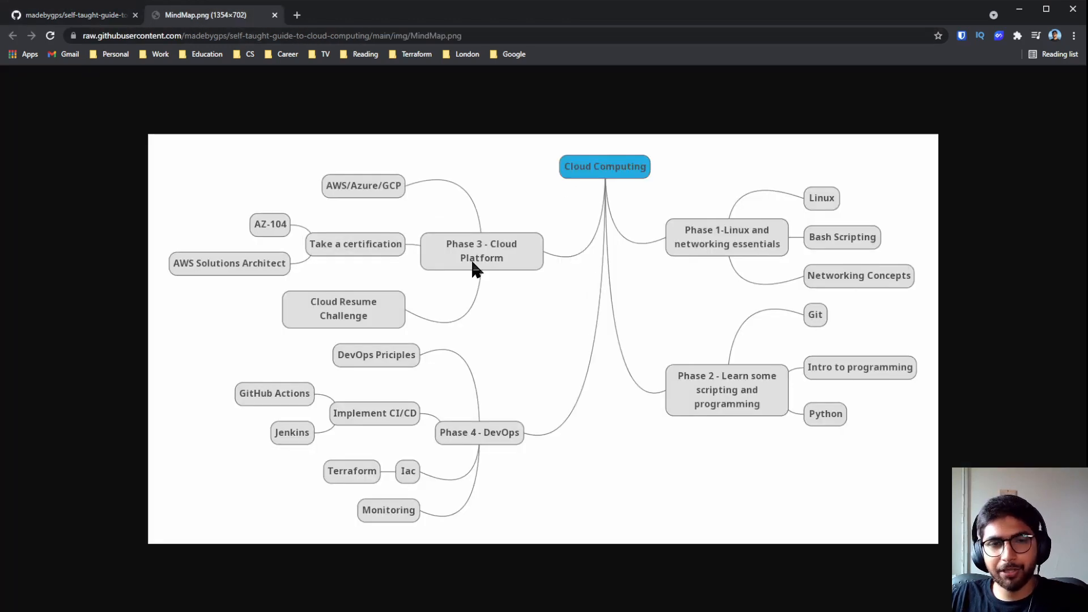
click(69, 14)
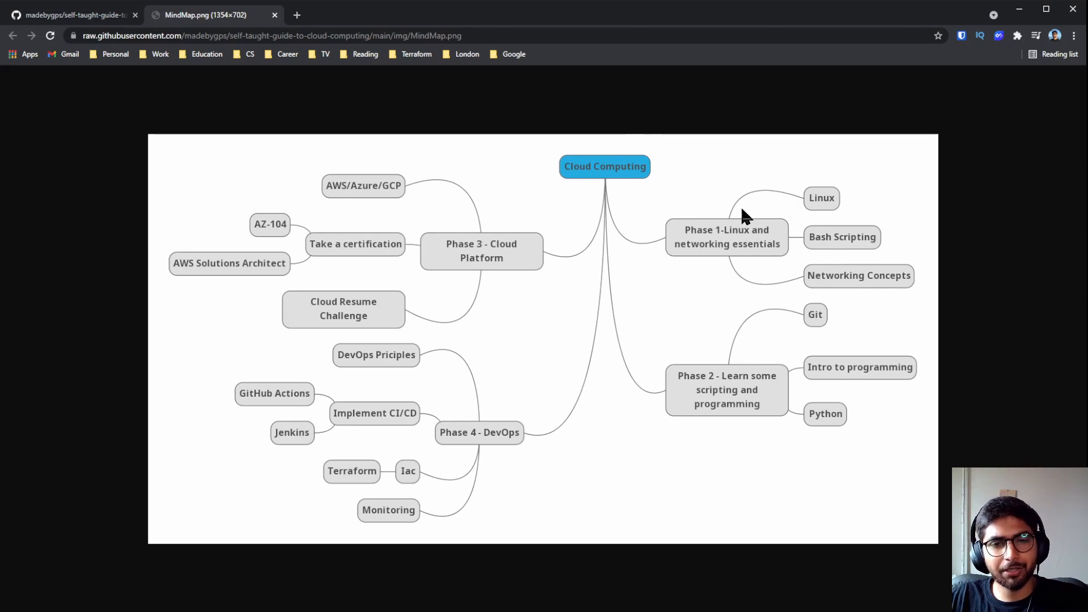
mouse_move(387, 153)
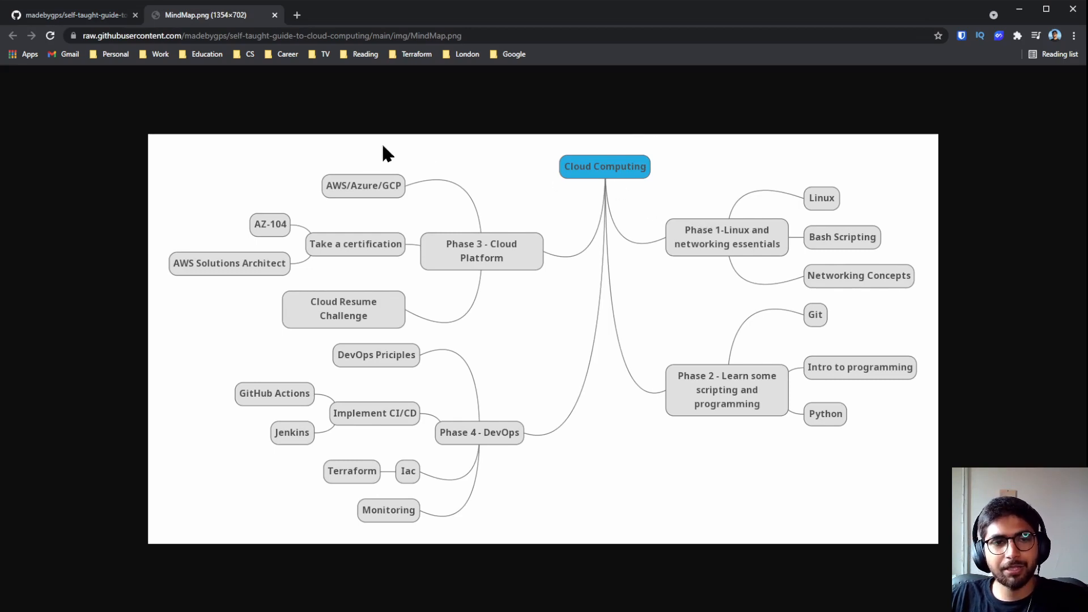
click(69, 15)
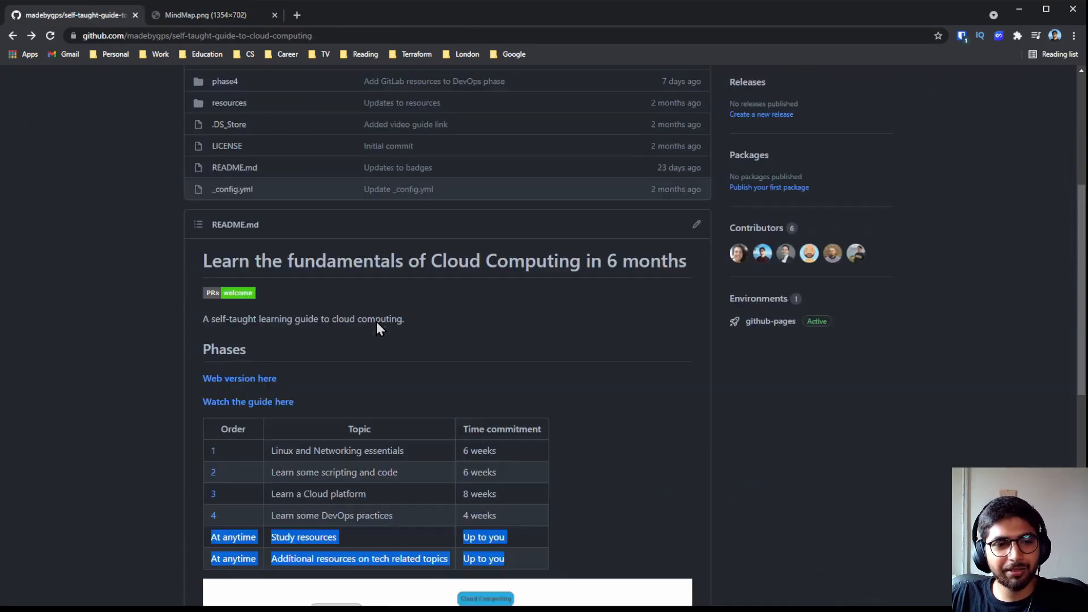
click(204, 14)
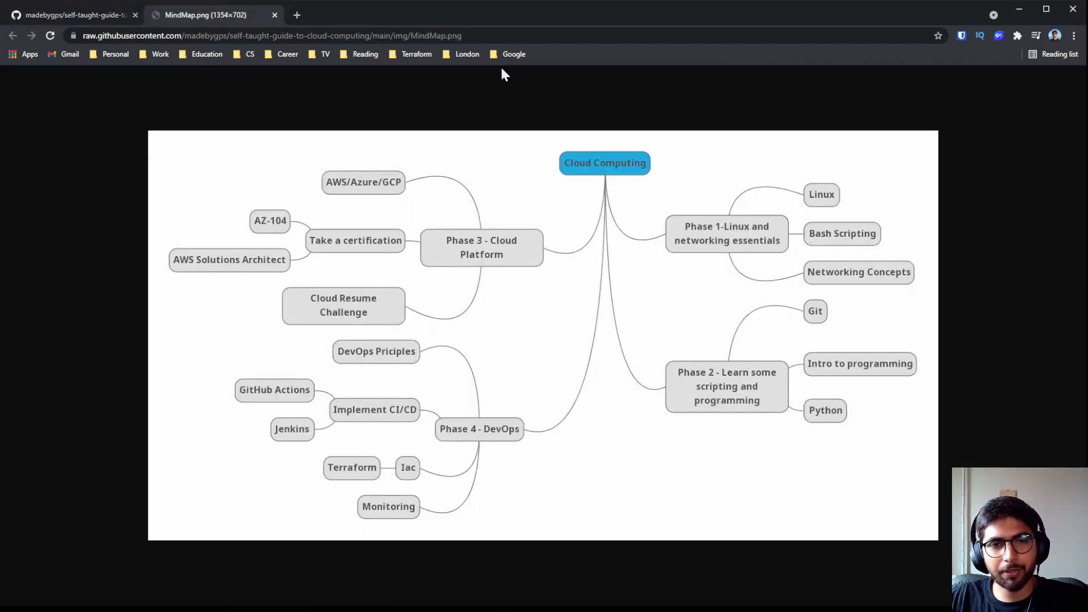
mouse_move(754, 271)
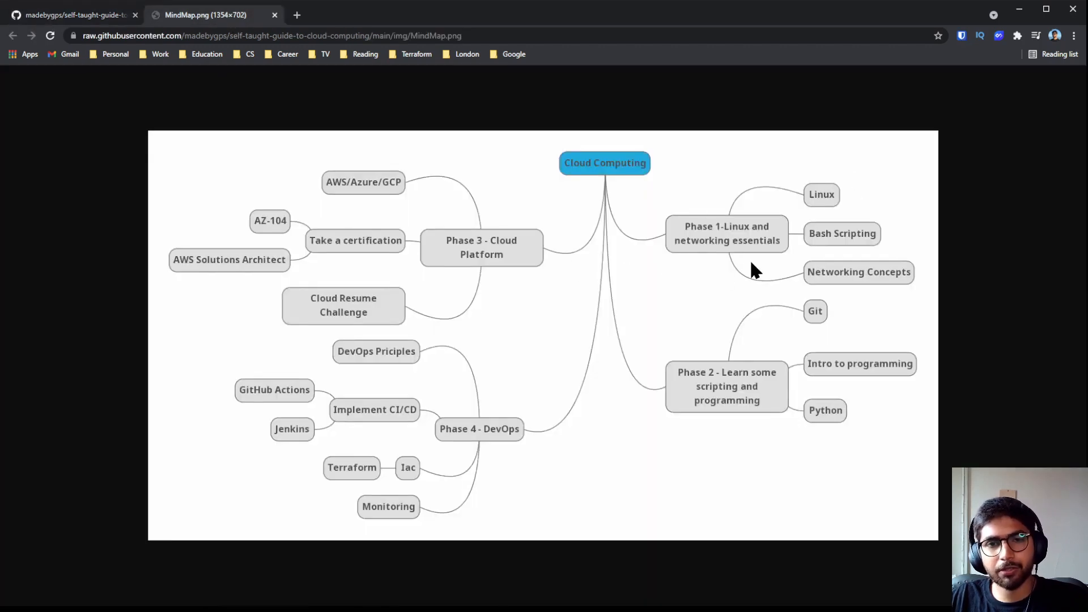
mouse_move(739, 242)
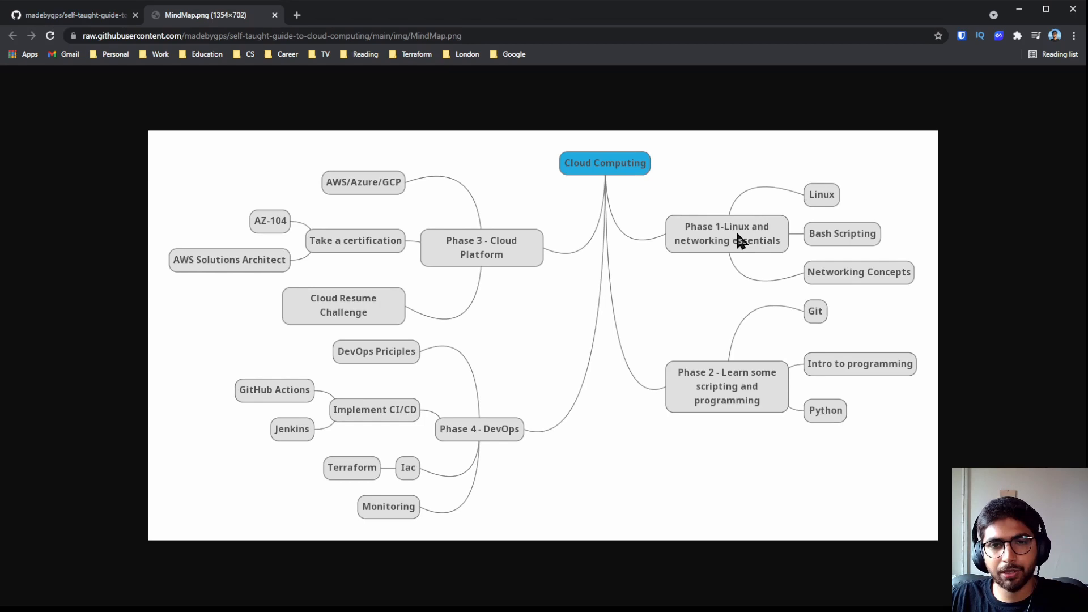
mouse_move(769, 251)
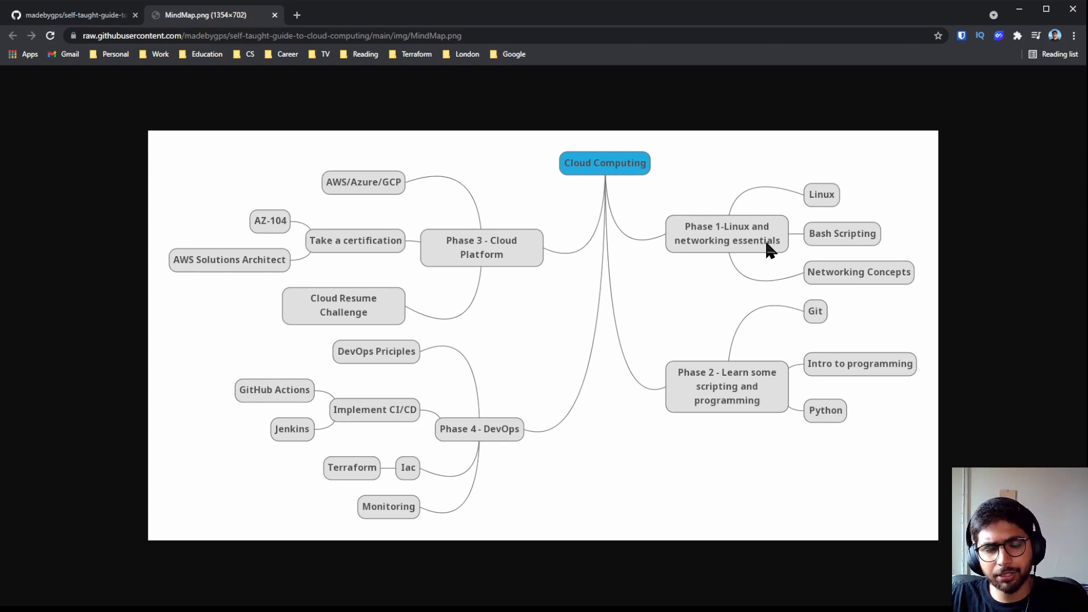
mouse_move(881, 258)
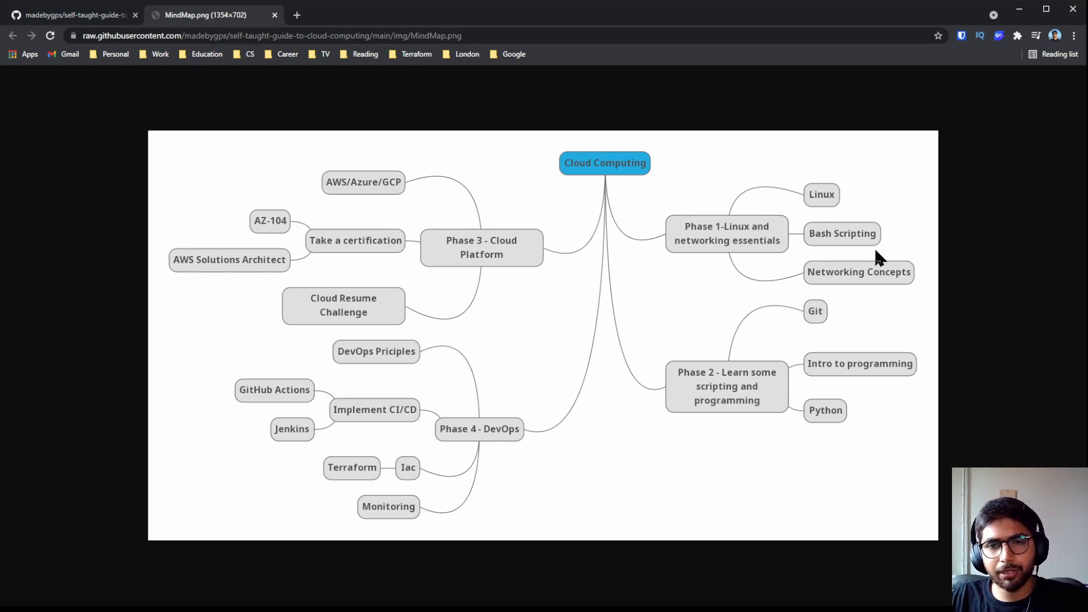
mouse_move(866, 269)
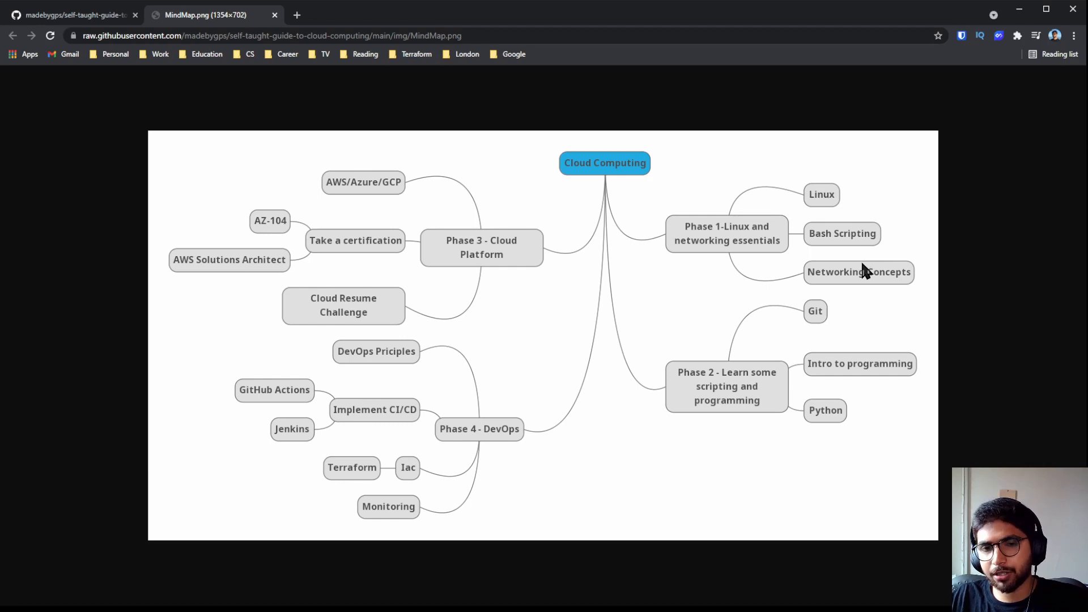
mouse_move(745, 383)
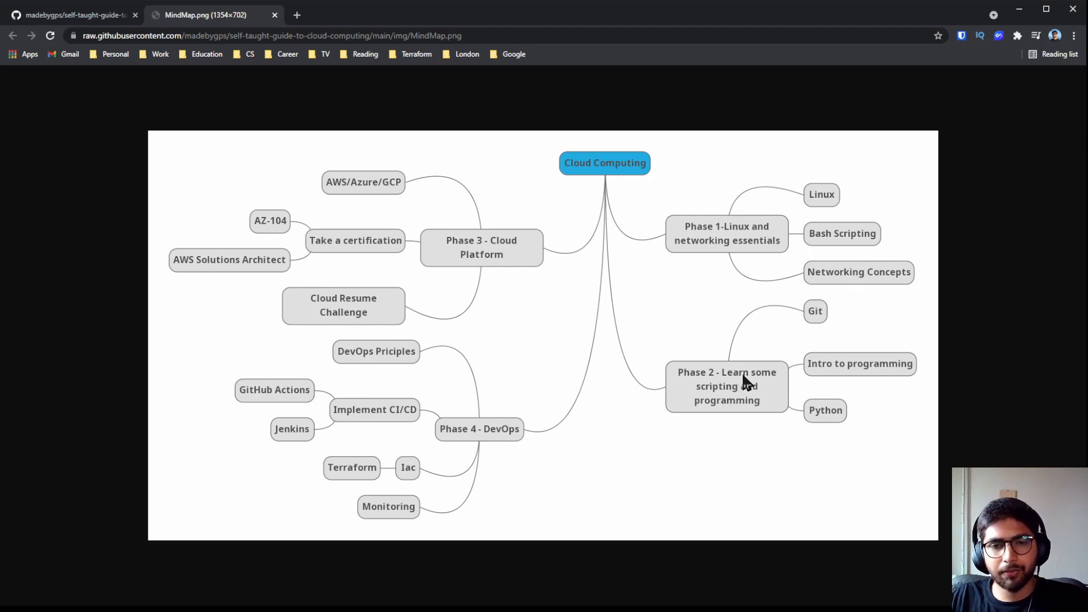
mouse_move(815, 332)
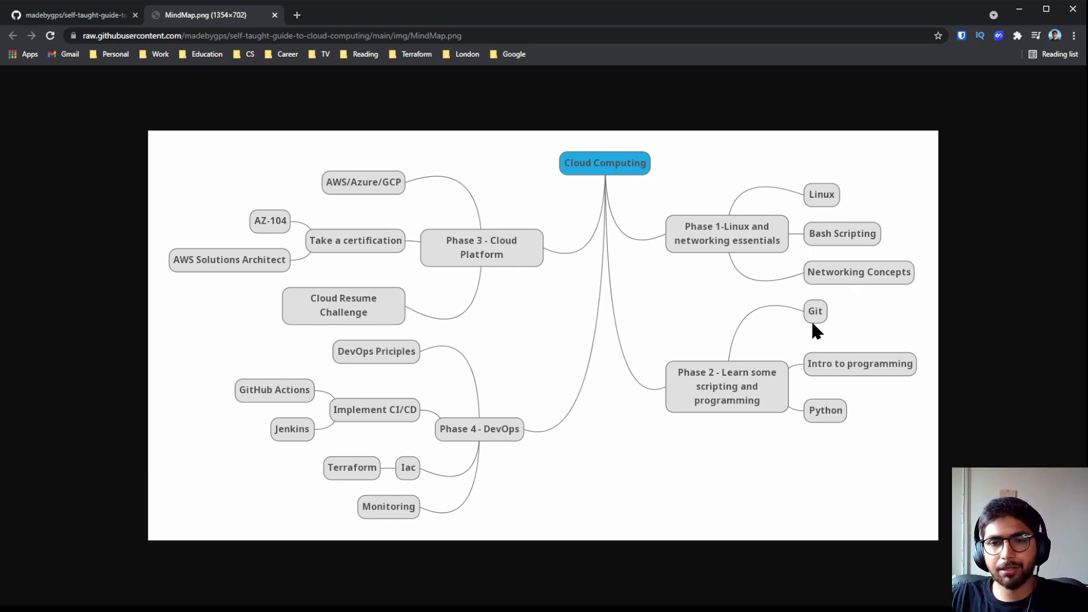
mouse_move(821, 328)
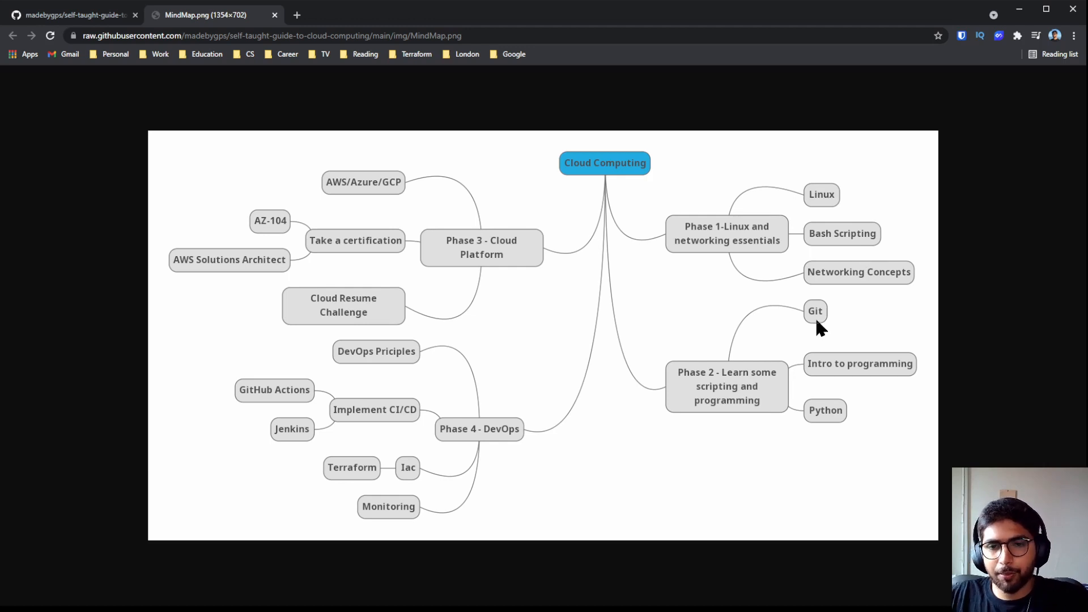
mouse_move(830, 339)
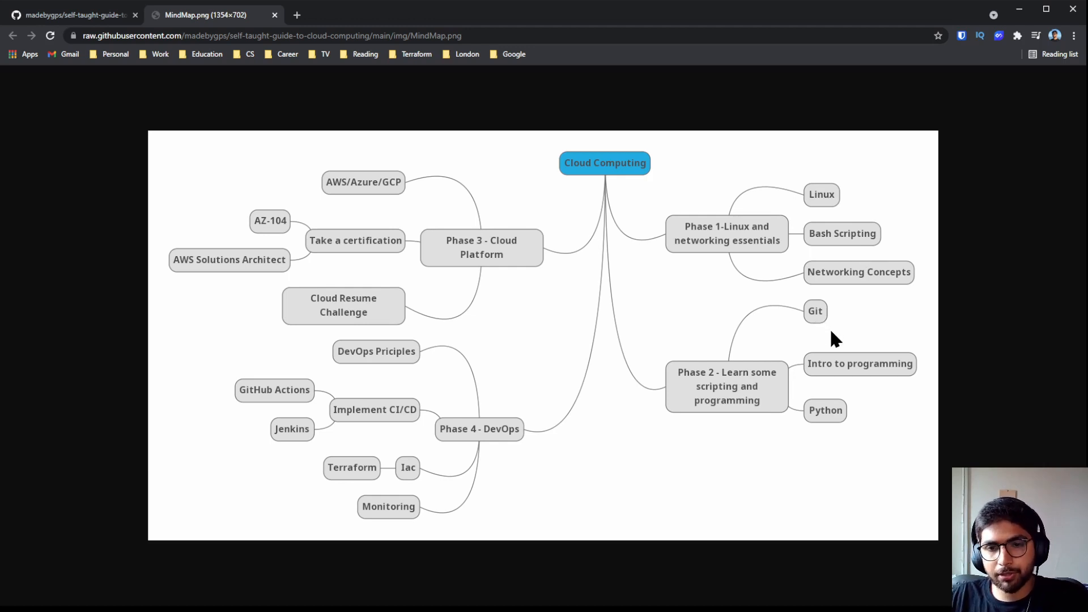
mouse_move(839, 381)
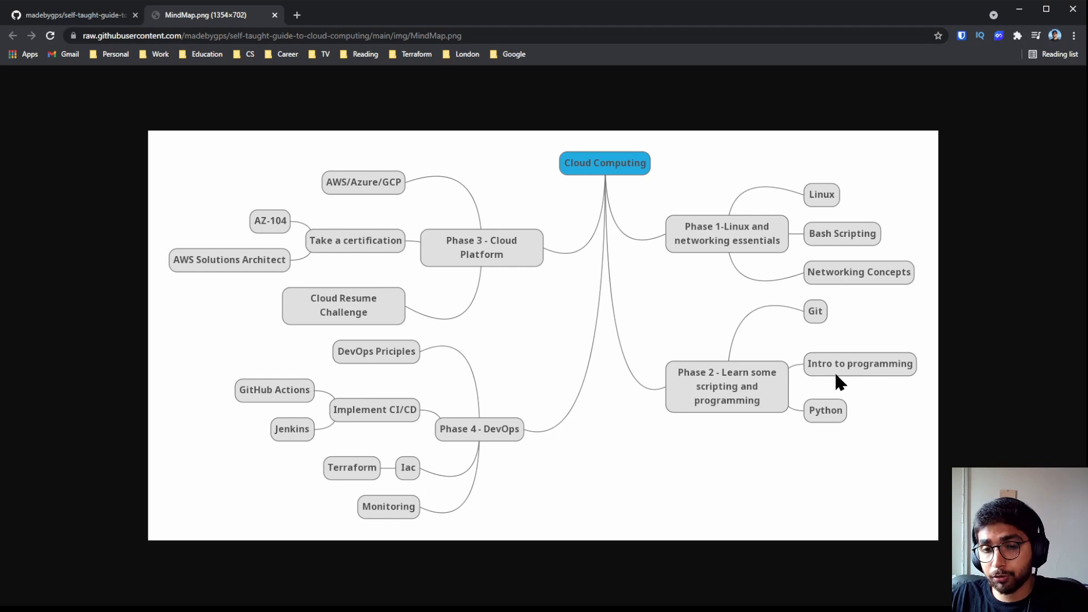
mouse_move(836, 433)
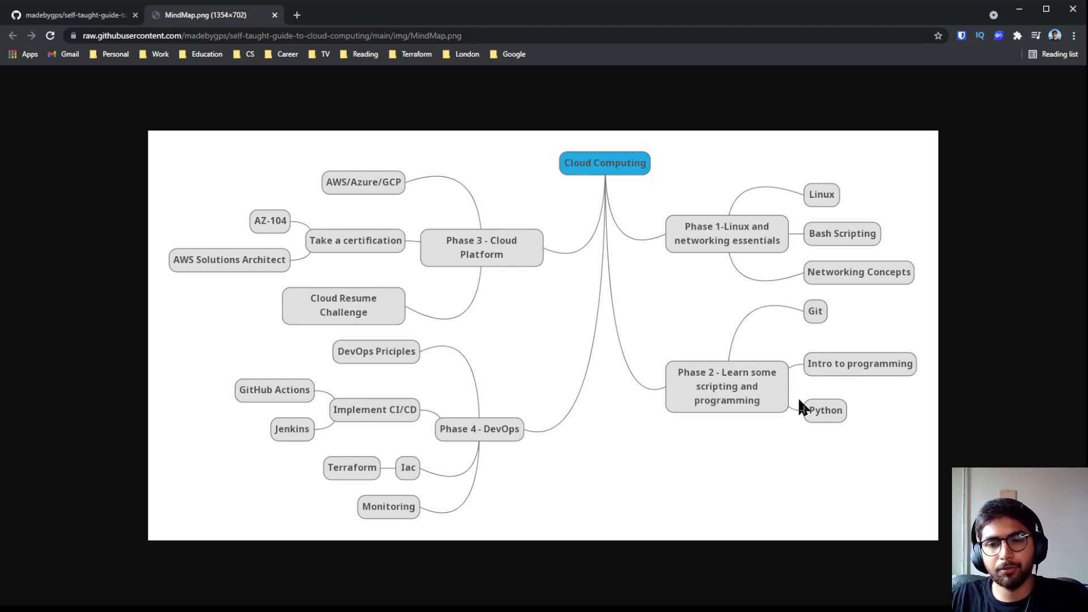
mouse_move(777, 395)
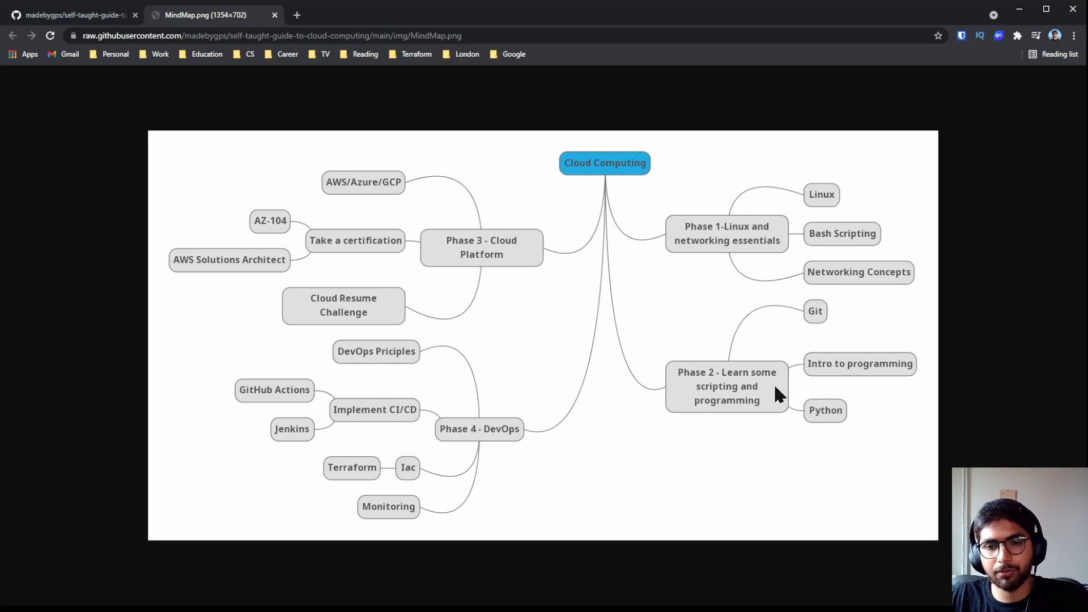
mouse_move(500, 261)
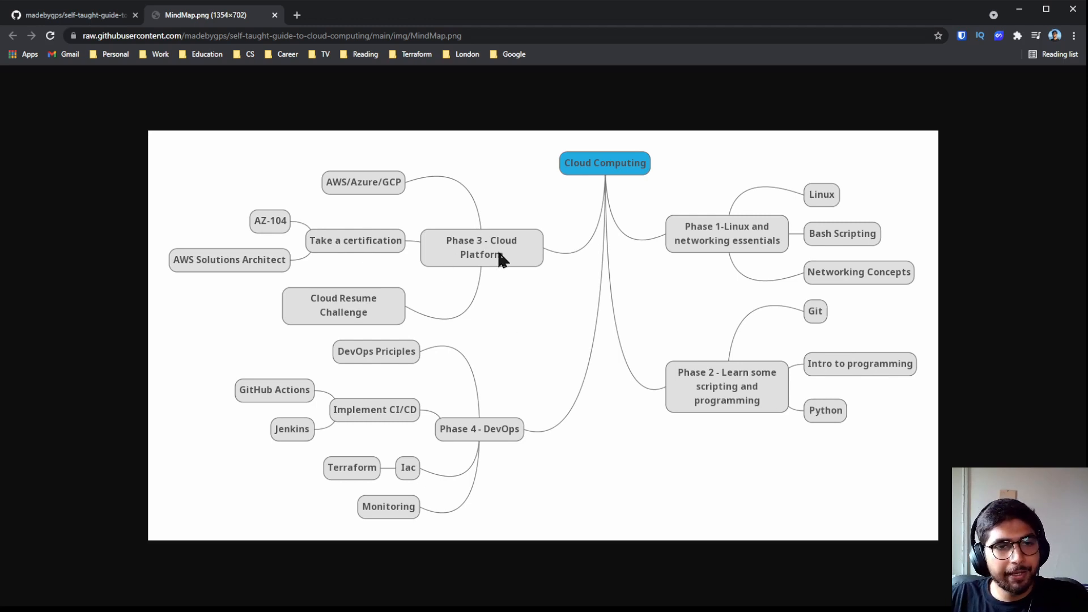
mouse_move(347, 199)
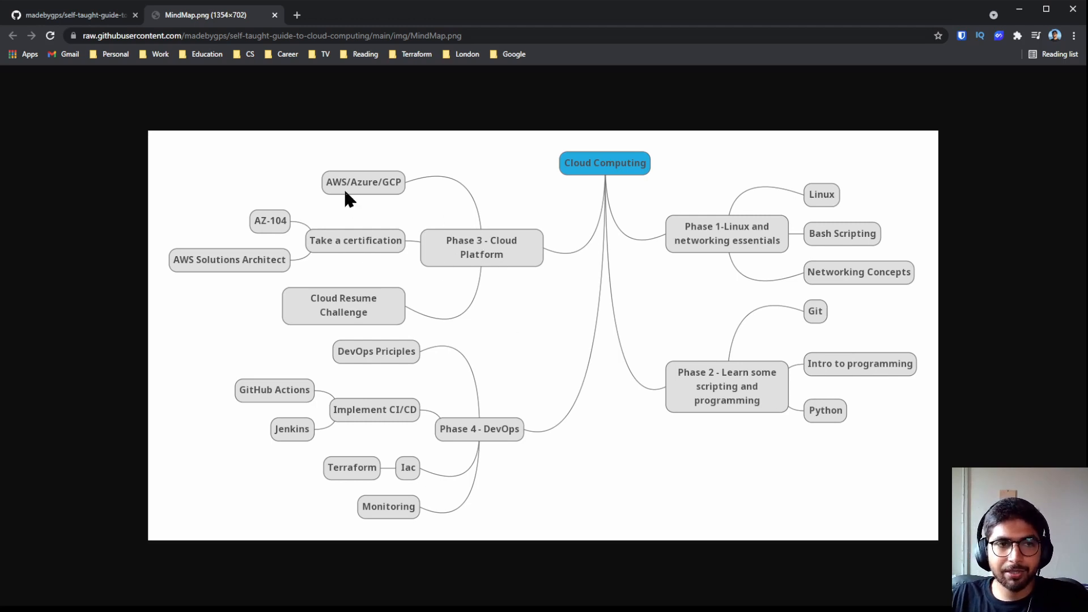
mouse_move(398, 201)
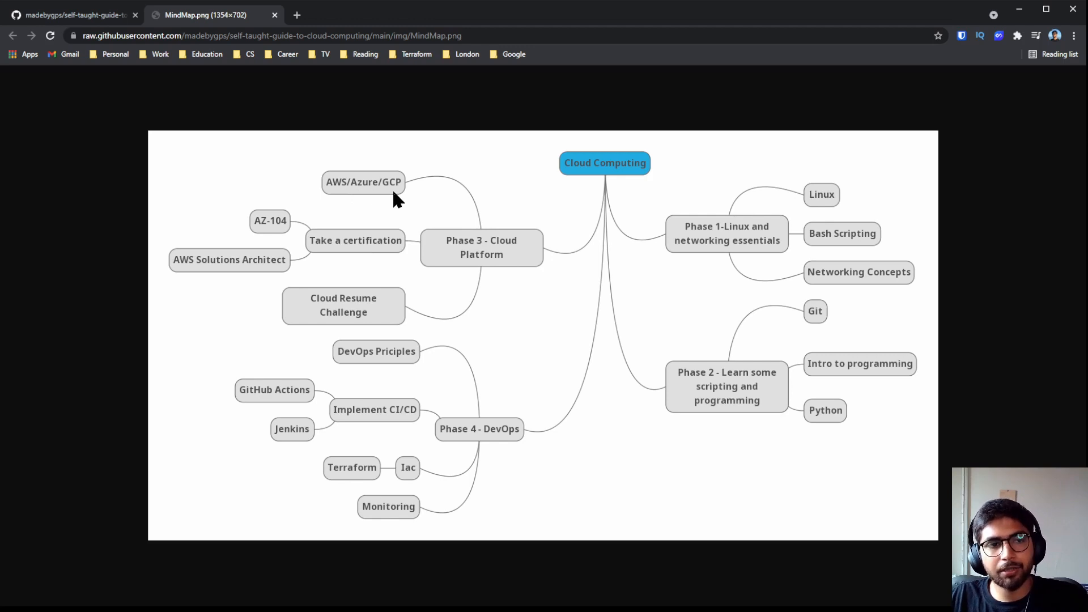
mouse_move(339, 213)
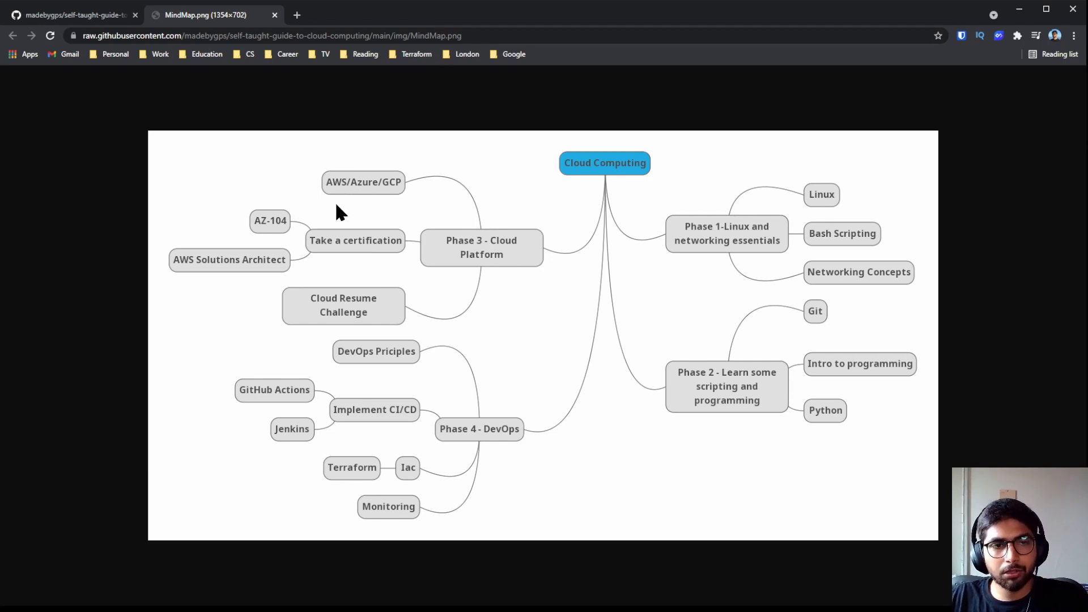
mouse_move(451, 213)
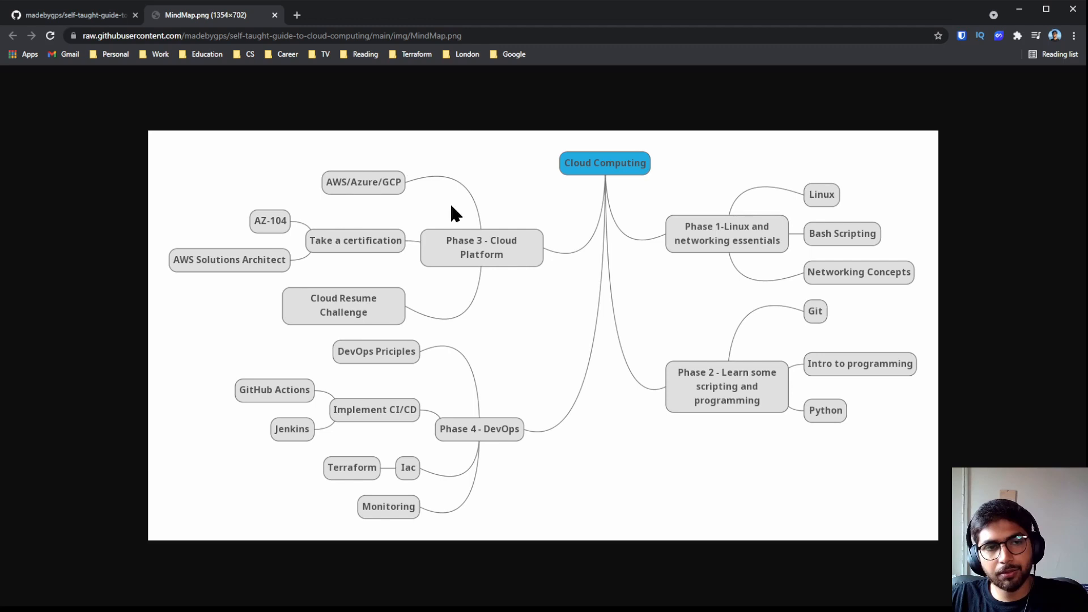
mouse_move(426, 214)
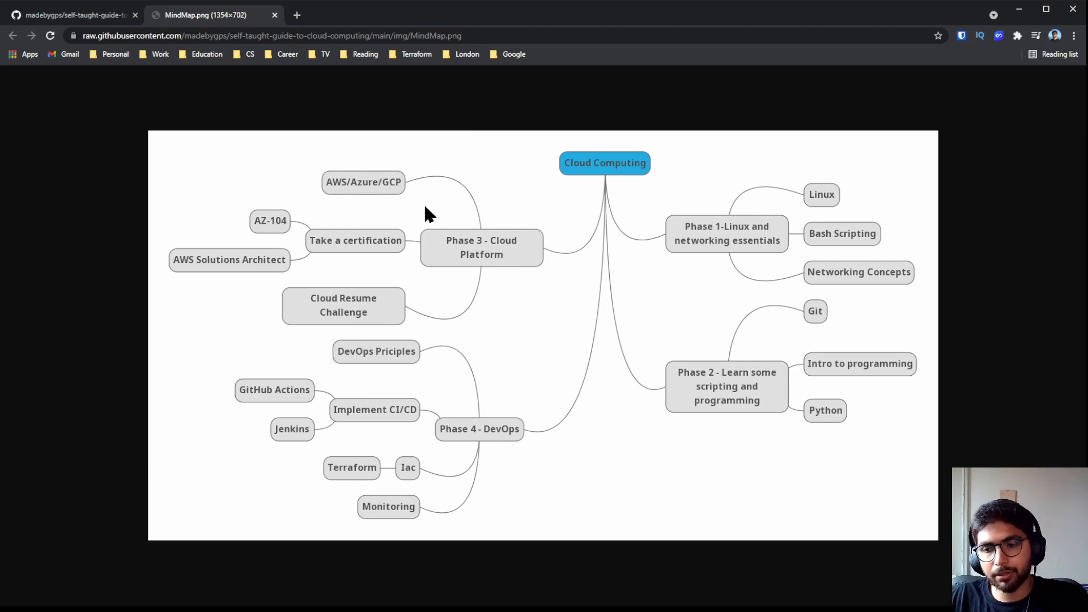
mouse_move(381, 208)
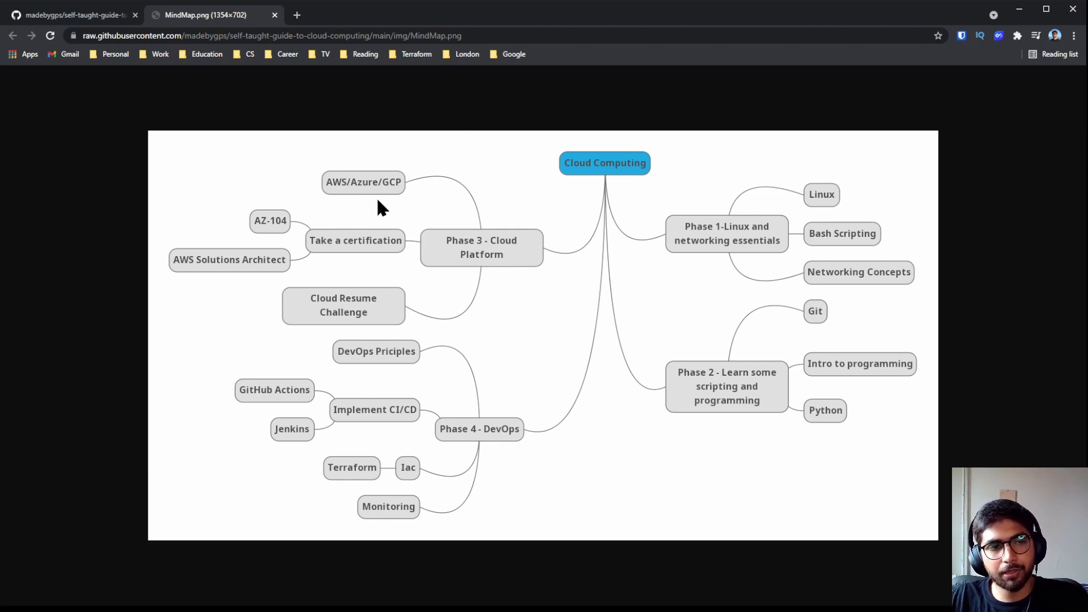
mouse_move(350, 238)
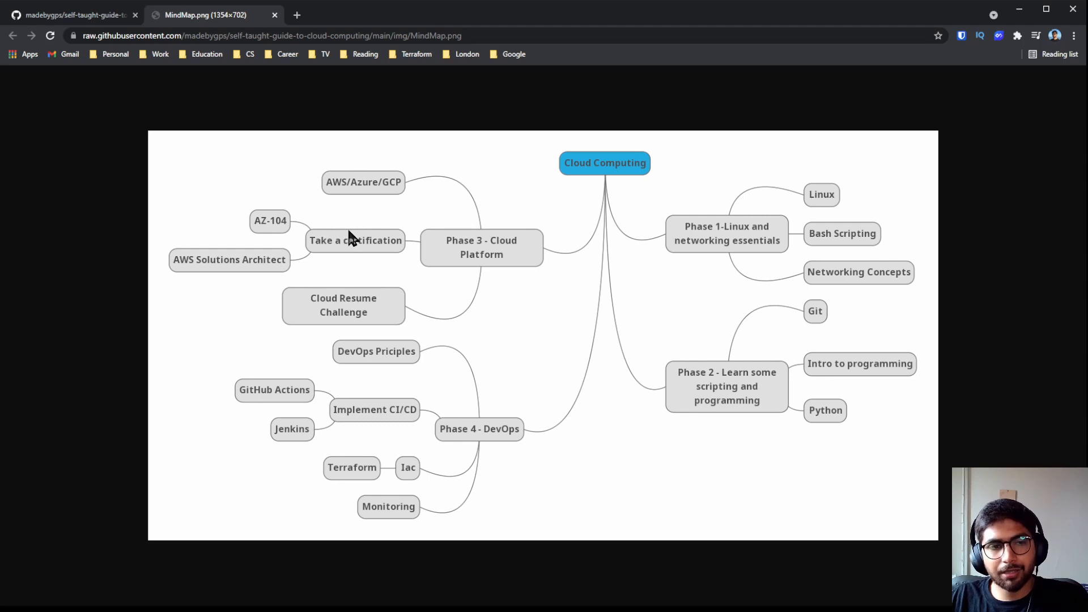
mouse_move(288, 233)
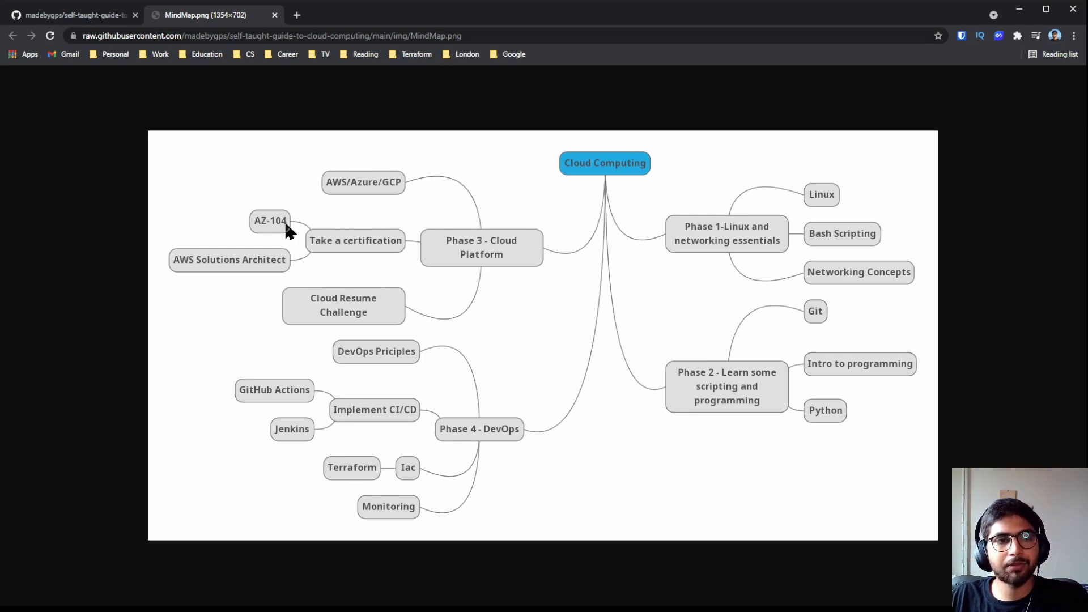
mouse_move(272, 227)
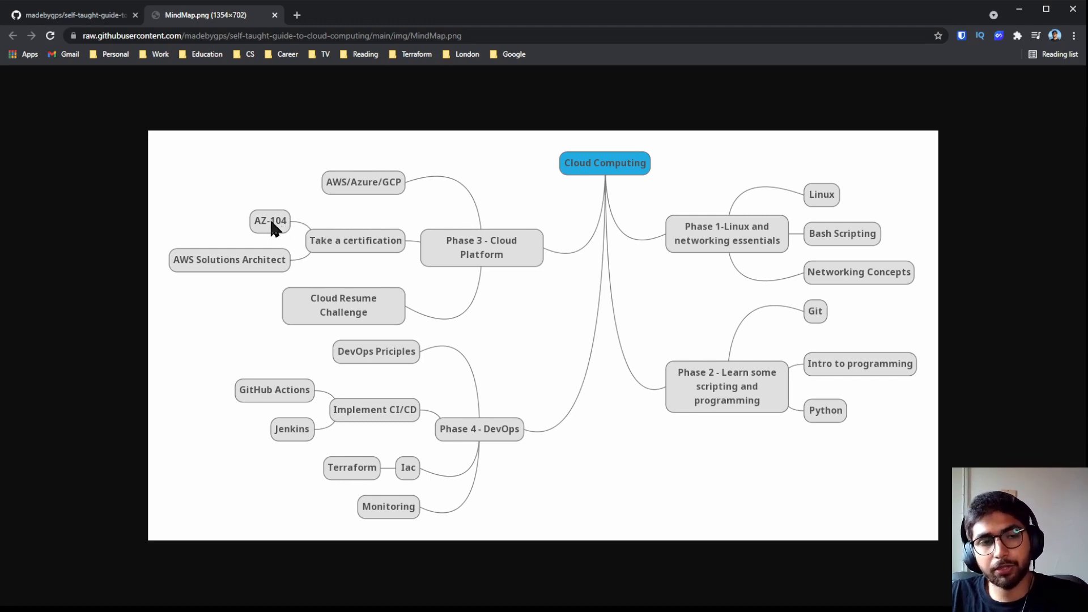
mouse_move(223, 278)
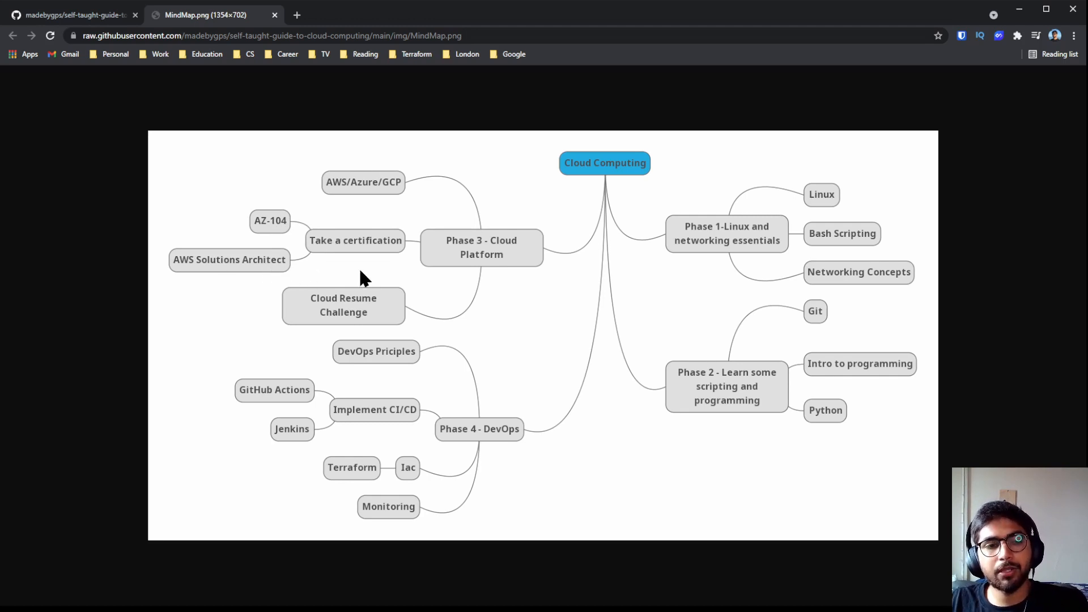
mouse_move(419, 313)
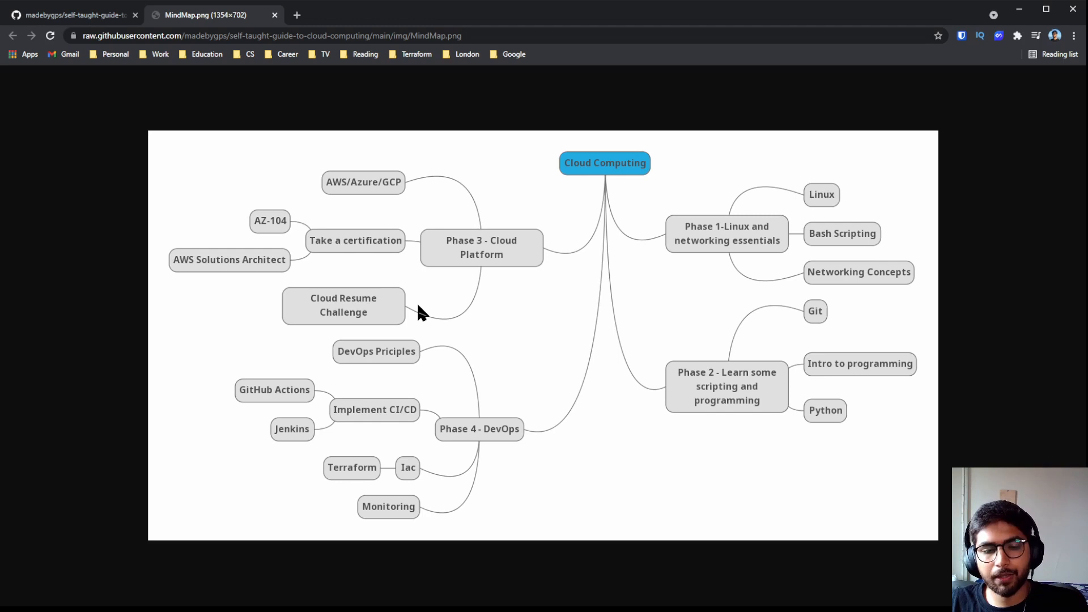
mouse_move(392, 326)
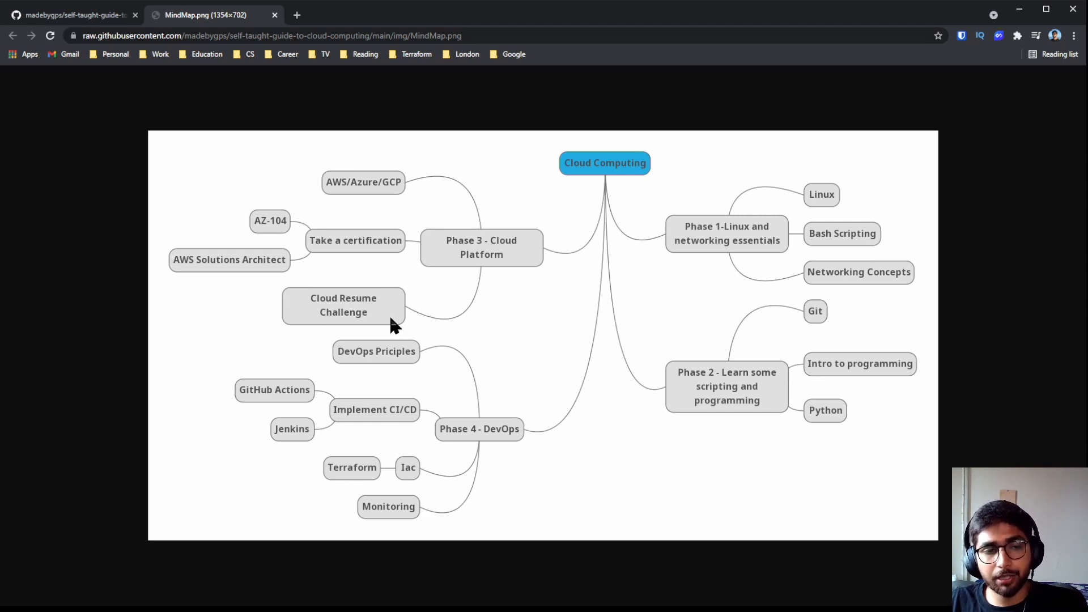
Step: Return to the repository README and scroll down to the phases table again
click(70, 15)
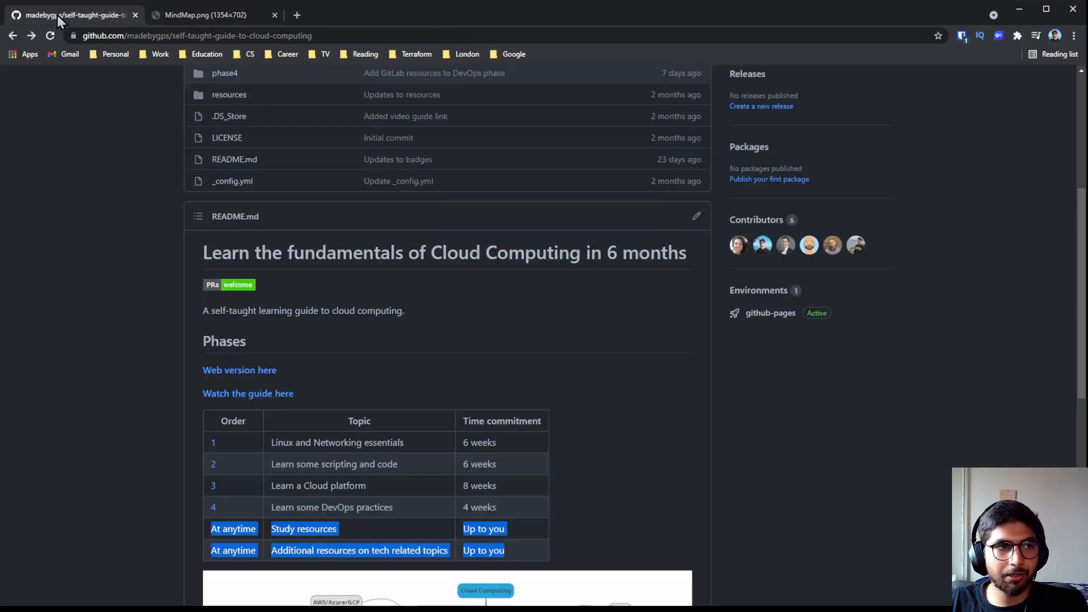
scroll(down, 3)
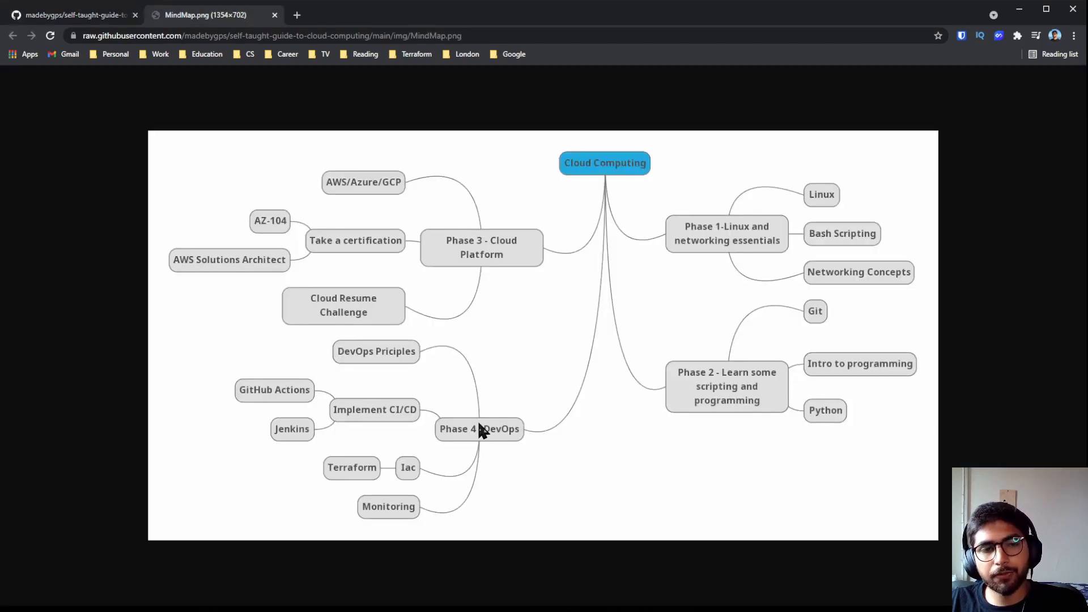
mouse_move(442, 368)
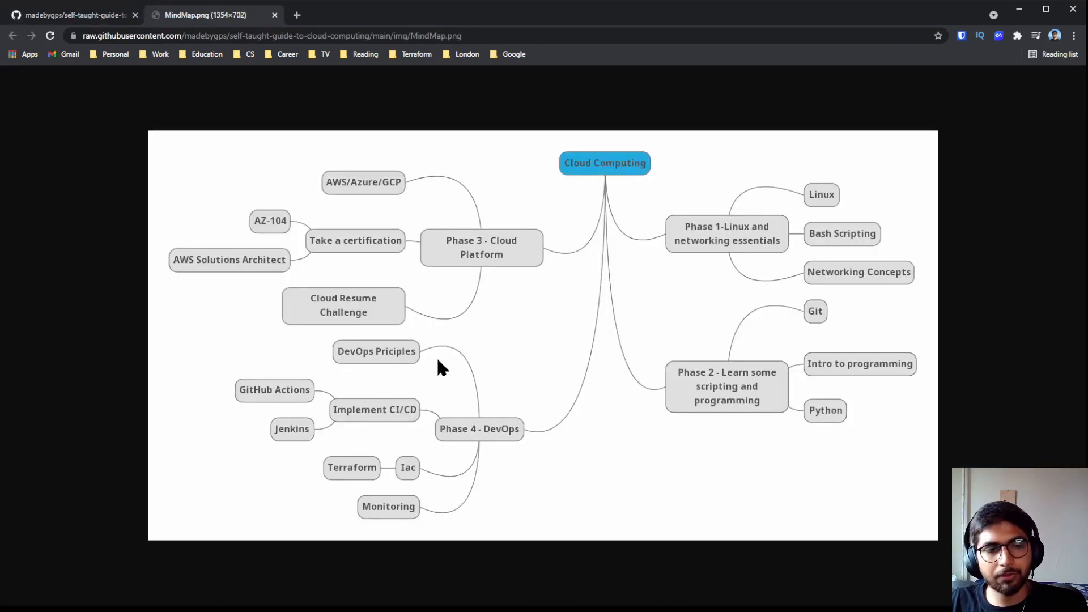
mouse_move(366, 359)
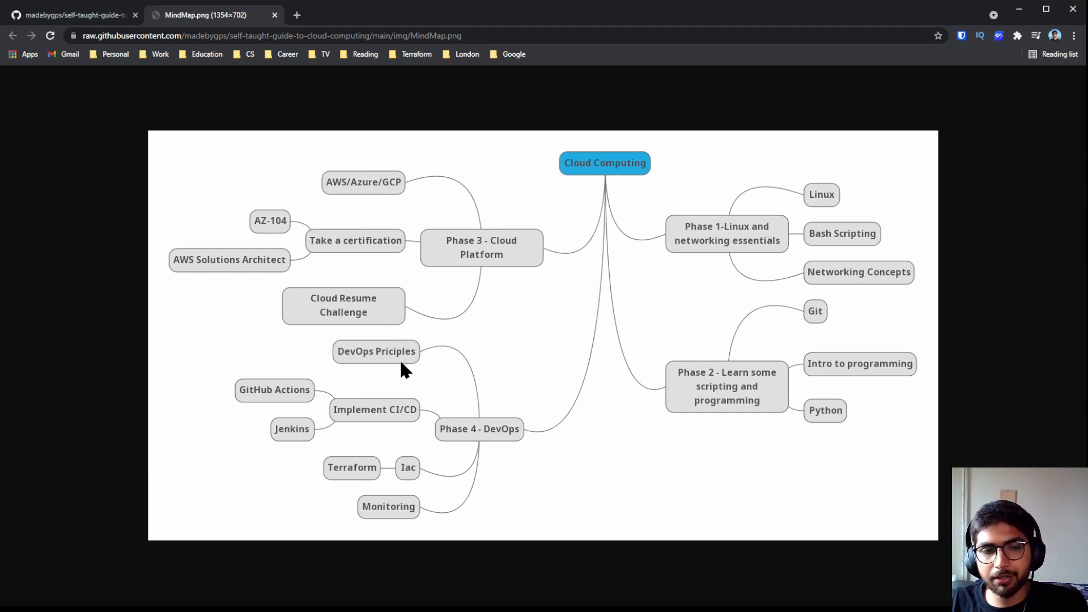
mouse_move(361, 408)
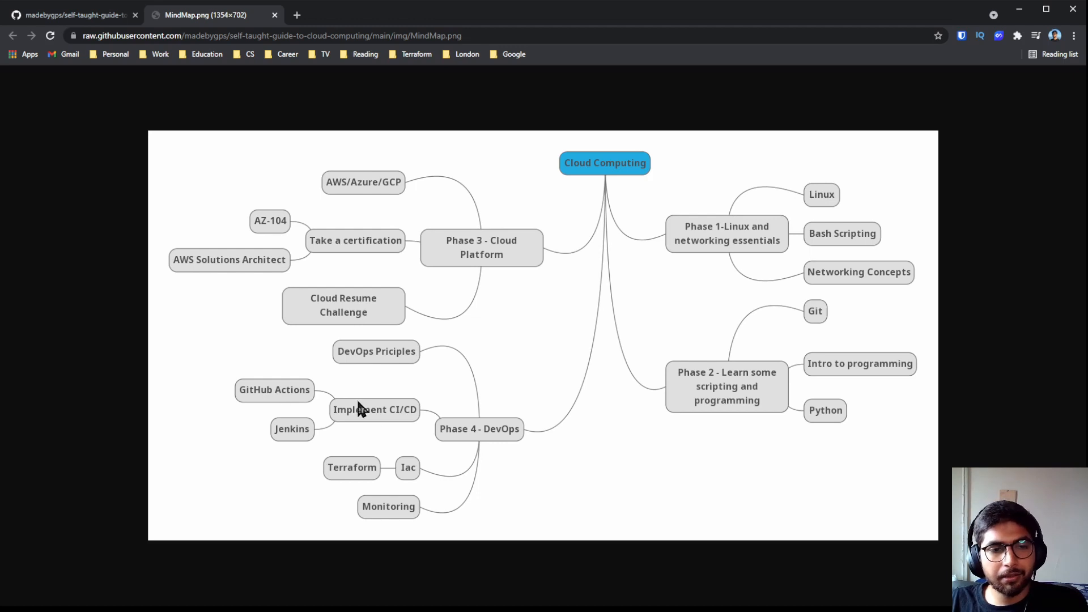
mouse_move(277, 399)
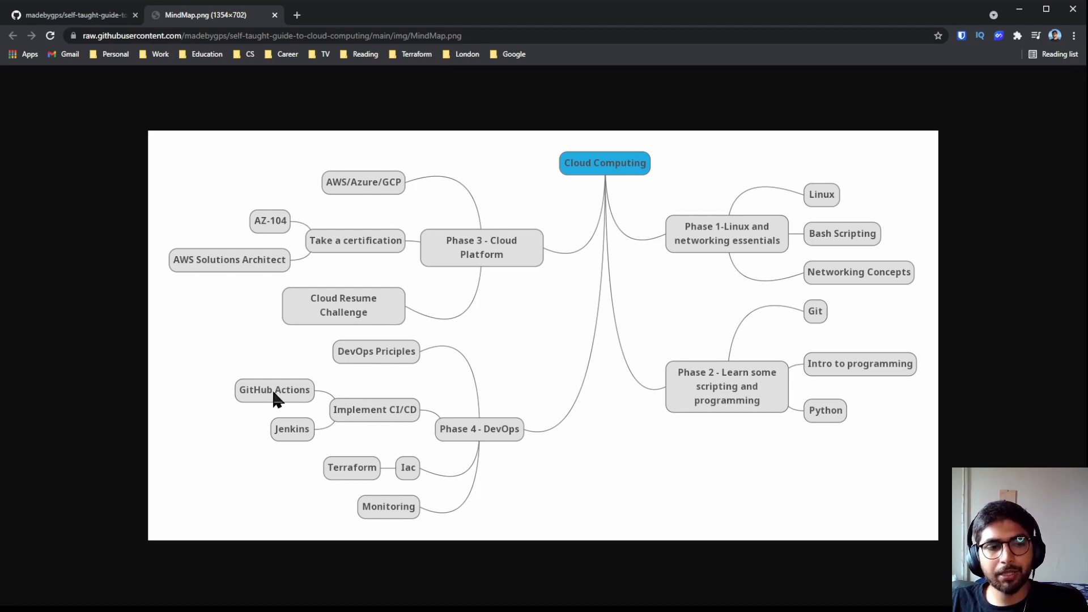
mouse_move(297, 436)
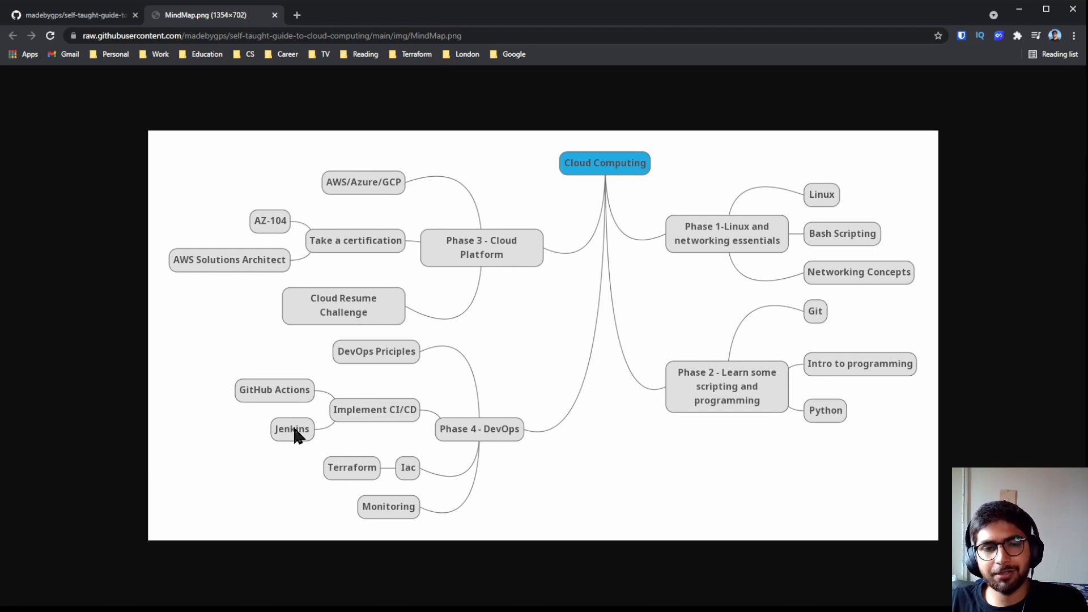
mouse_move(465, 484)
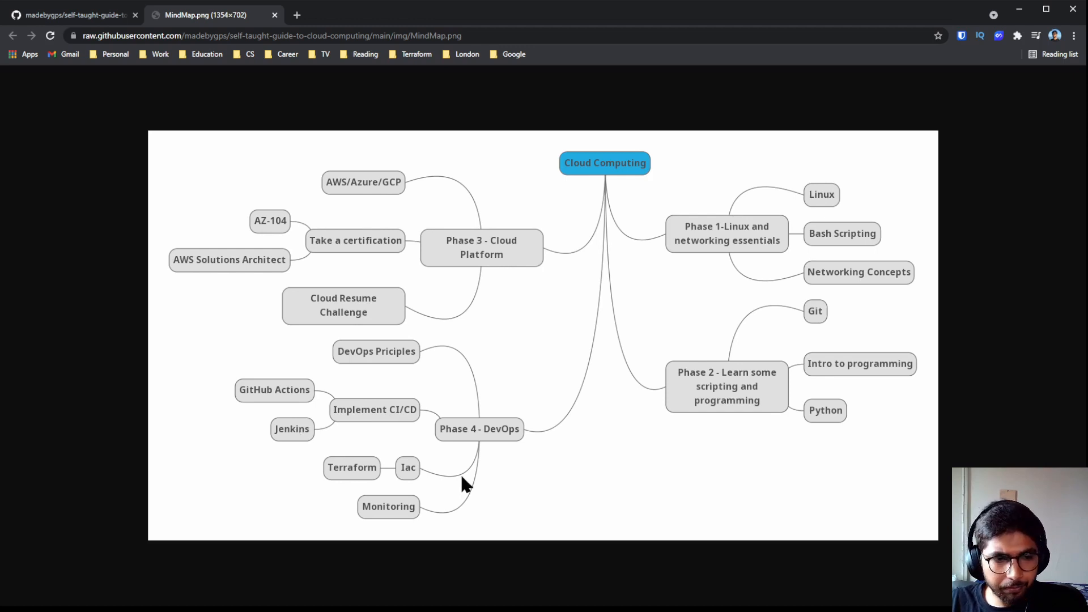
mouse_move(426, 479)
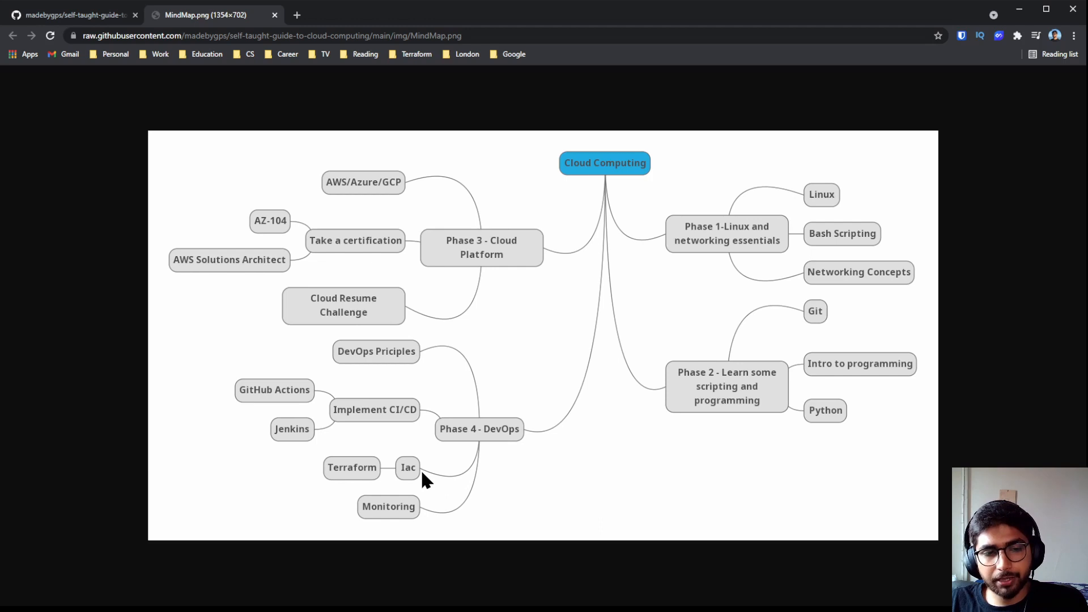
mouse_move(319, 467)
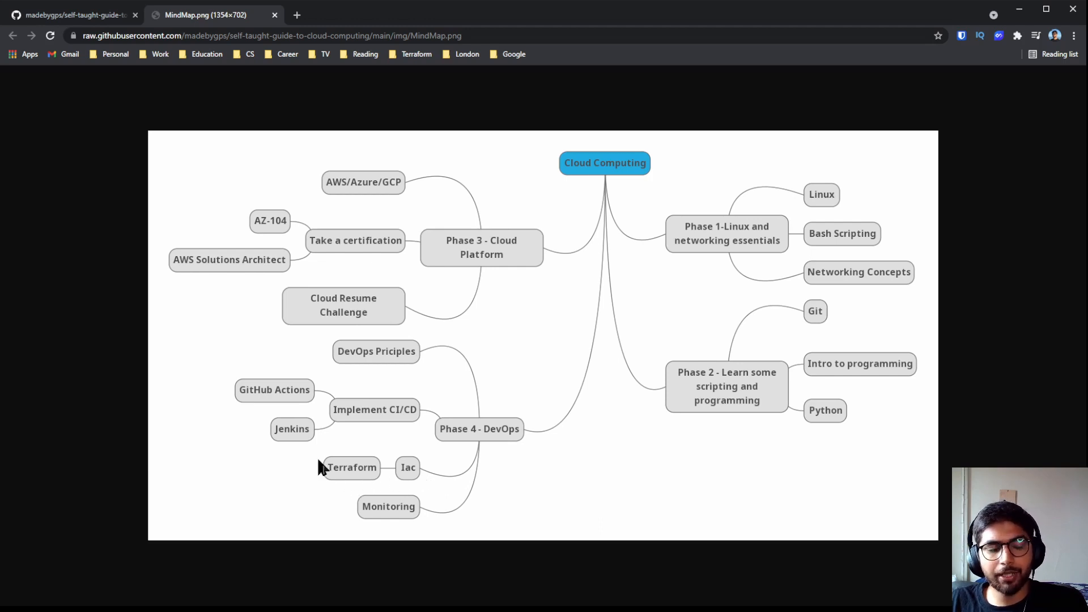
mouse_move(387, 477)
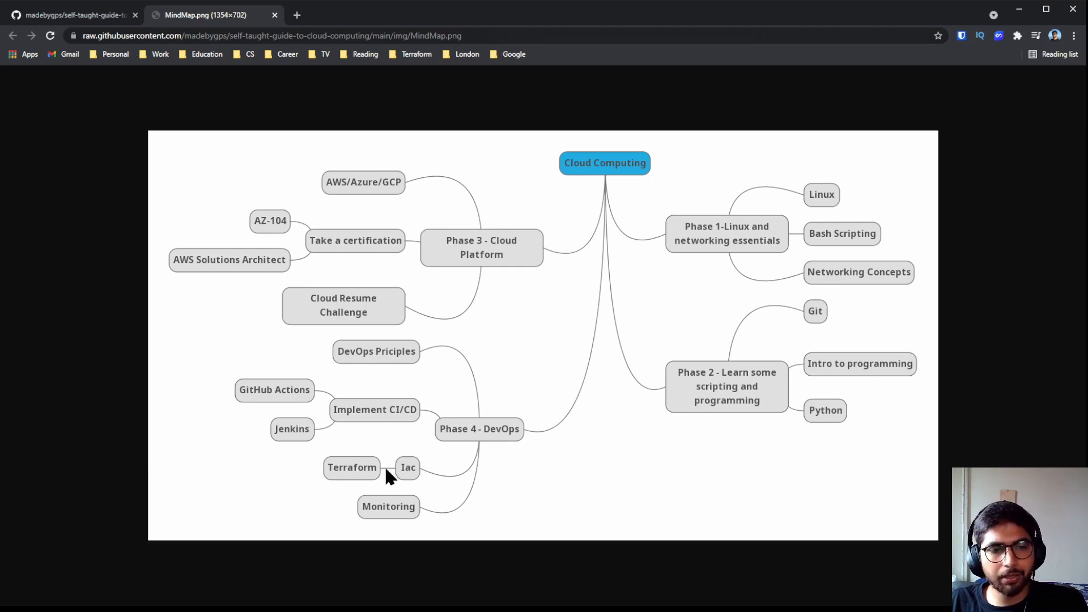
mouse_move(383, 460)
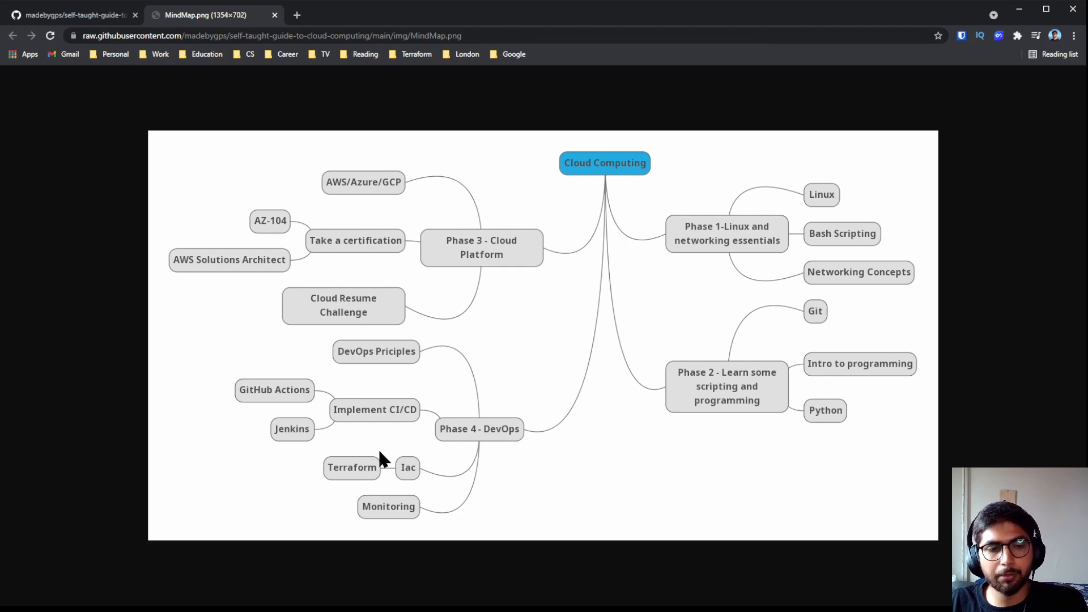
mouse_move(357, 449)
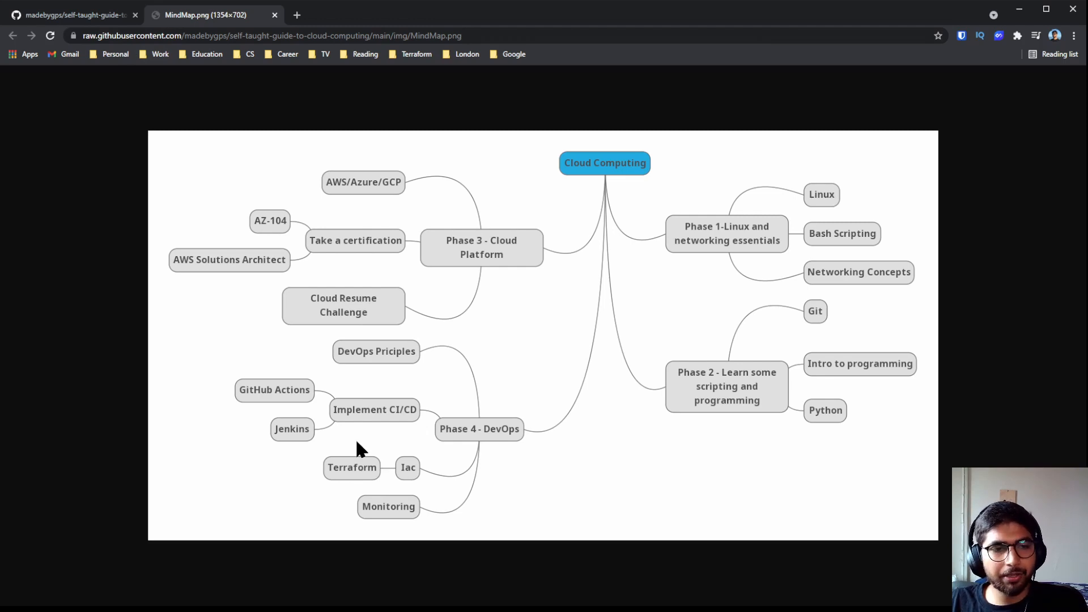
mouse_move(313, 438)
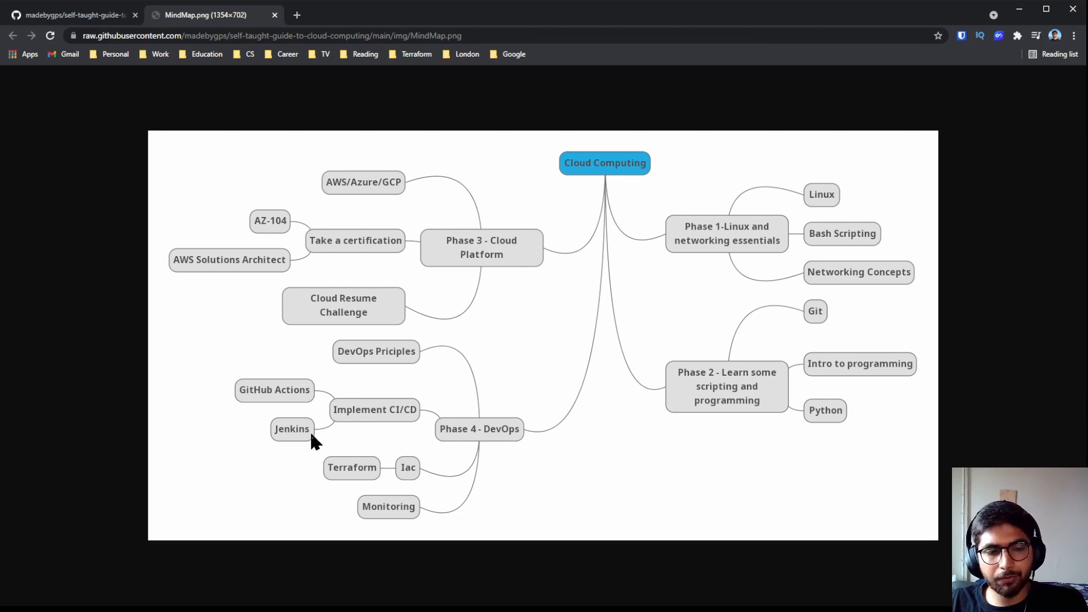
mouse_move(276, 376)
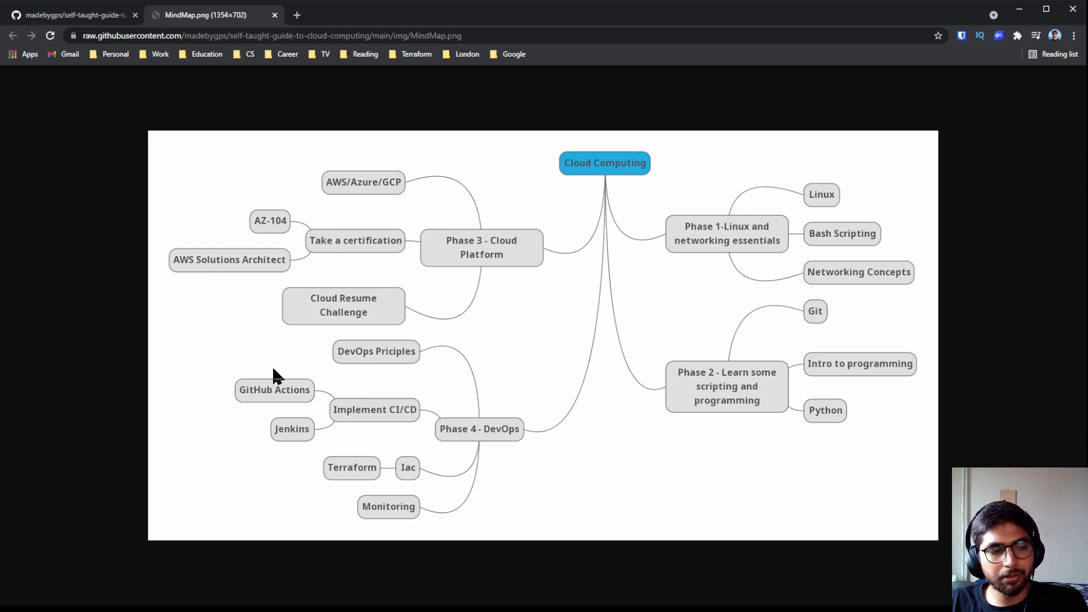
mouse_move(442, 414)
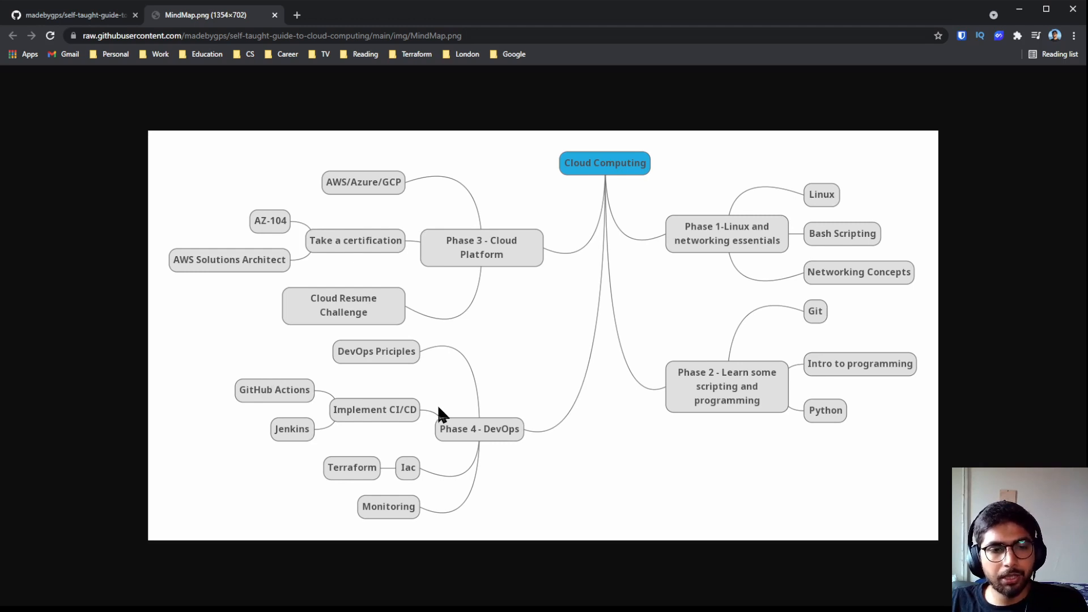
mouse_move(451, 406)
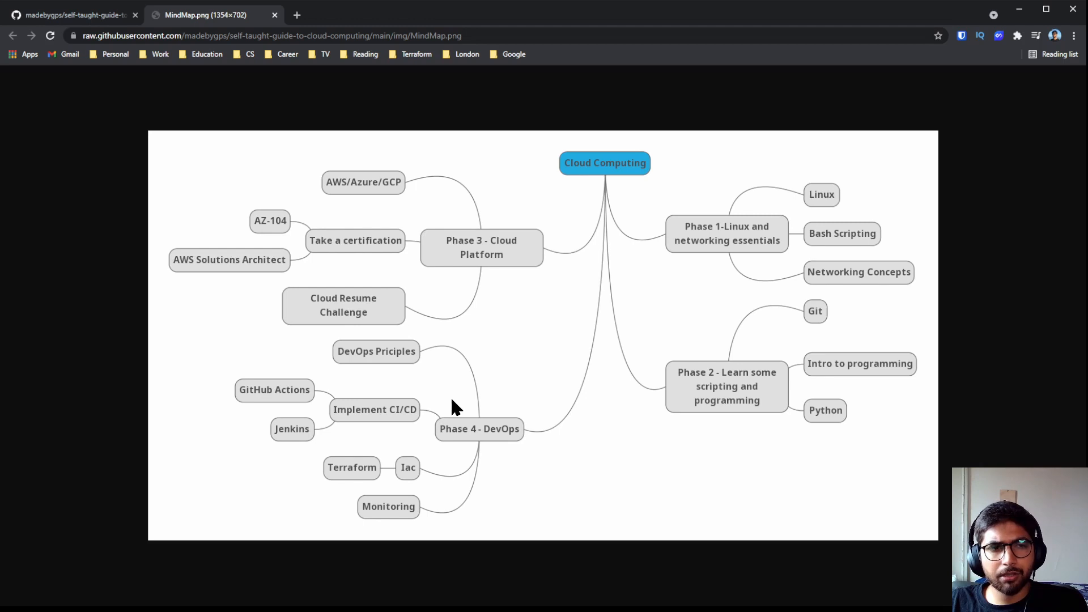
mouse_move(399, 519)
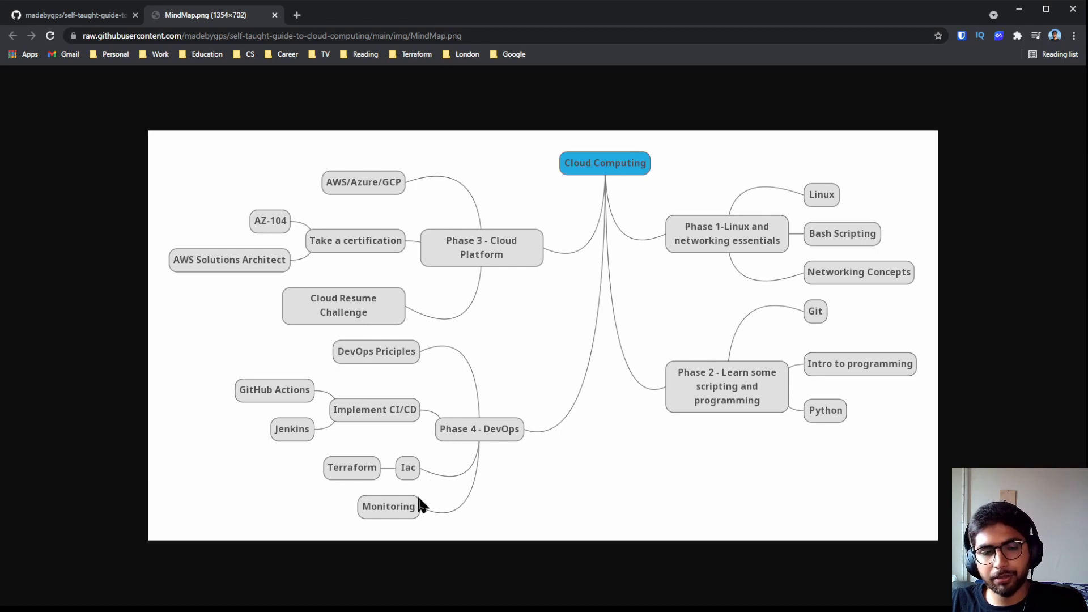
mouse_move(457, 519)
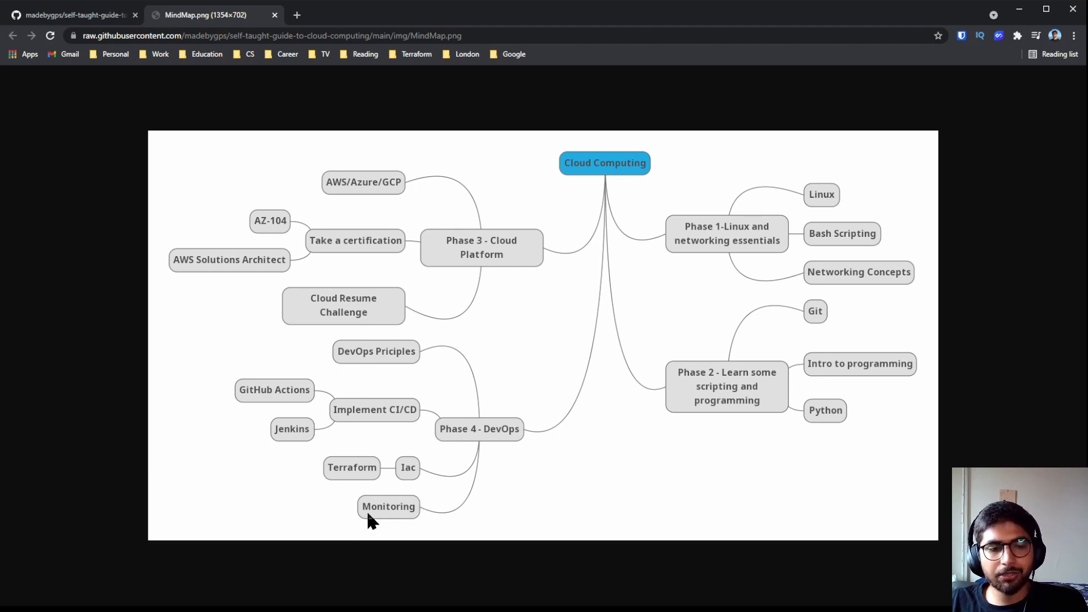
mouse_move(120, 84)
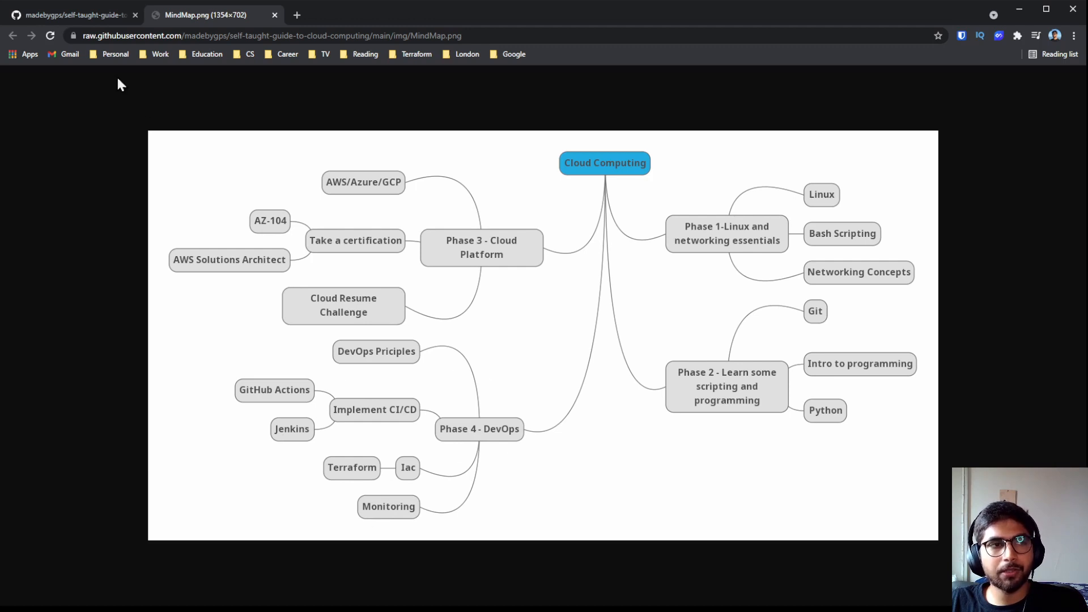
Step: Browse the 'Web version here' GitHub Pages site, then scroll the README to its Note
click(69, 15)
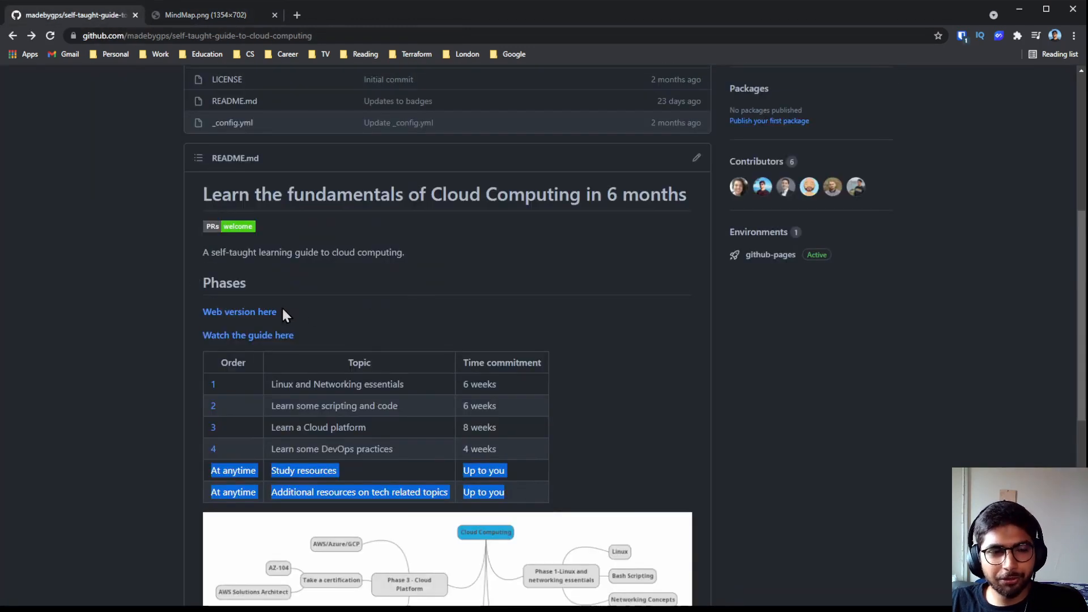
click(239, 311)
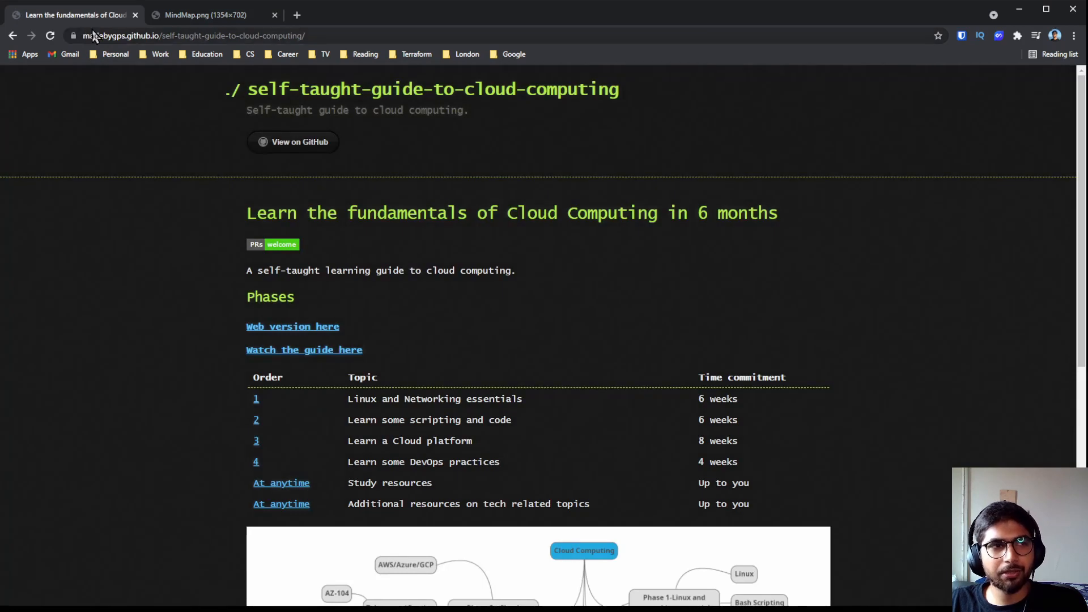
scroll(down, 3)
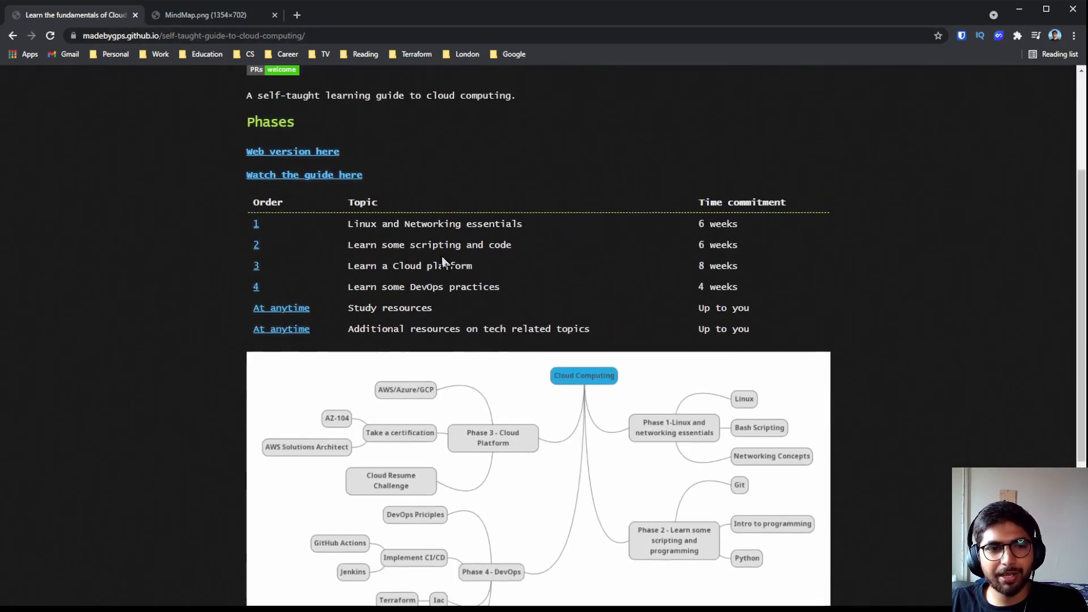
scroll(down, 3)
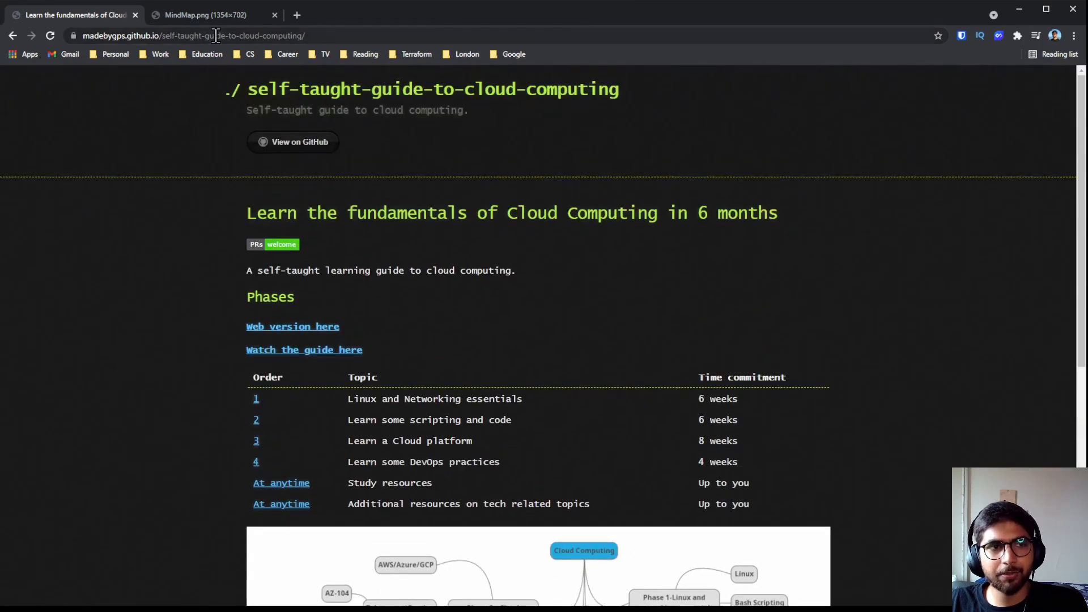
click(292, 142)
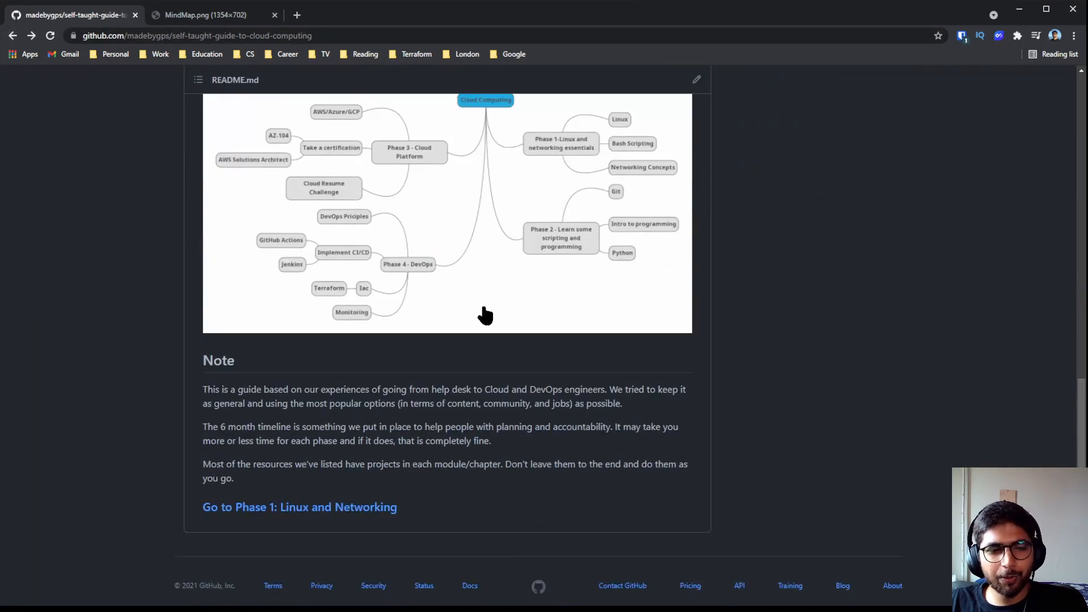
scroll(down, 3)
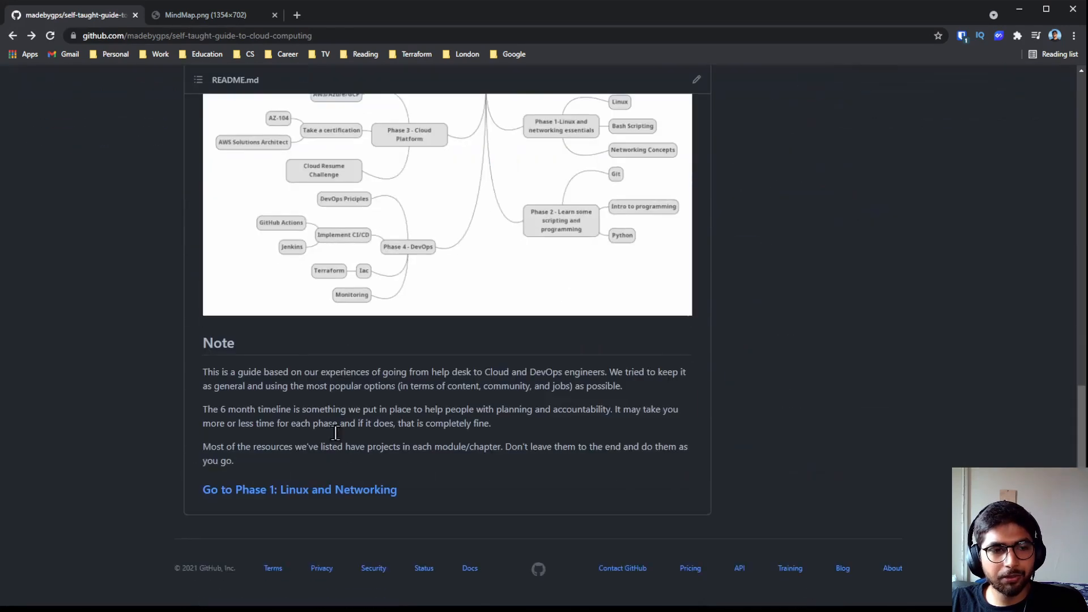
Step: Open 'Phase 1: Linux and Networking' and scroll through resources, projects and skills to certifications
click(299, 489)
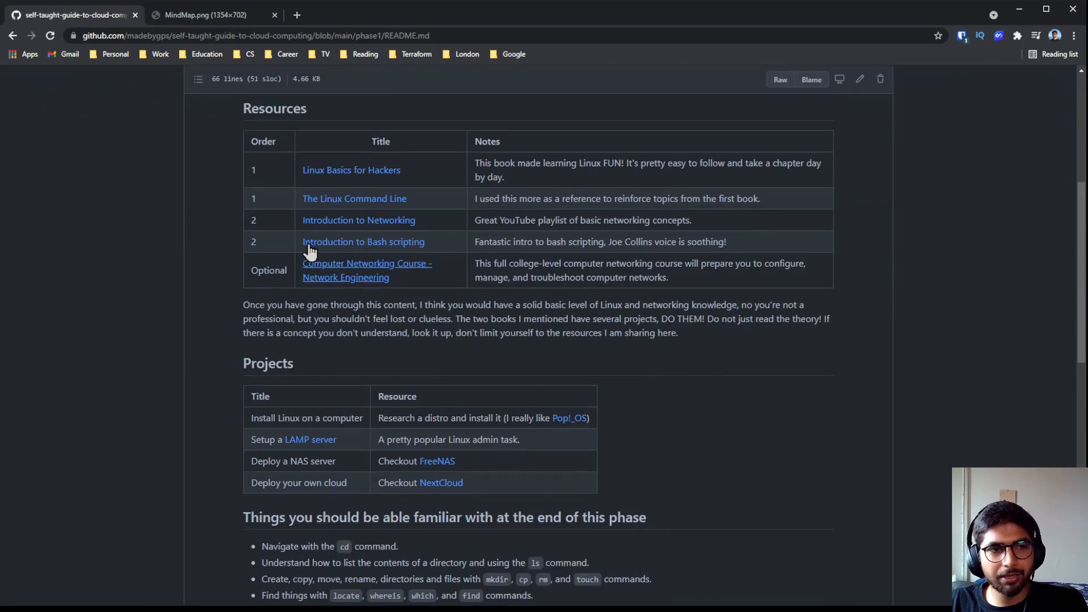
scroll(down, 3)
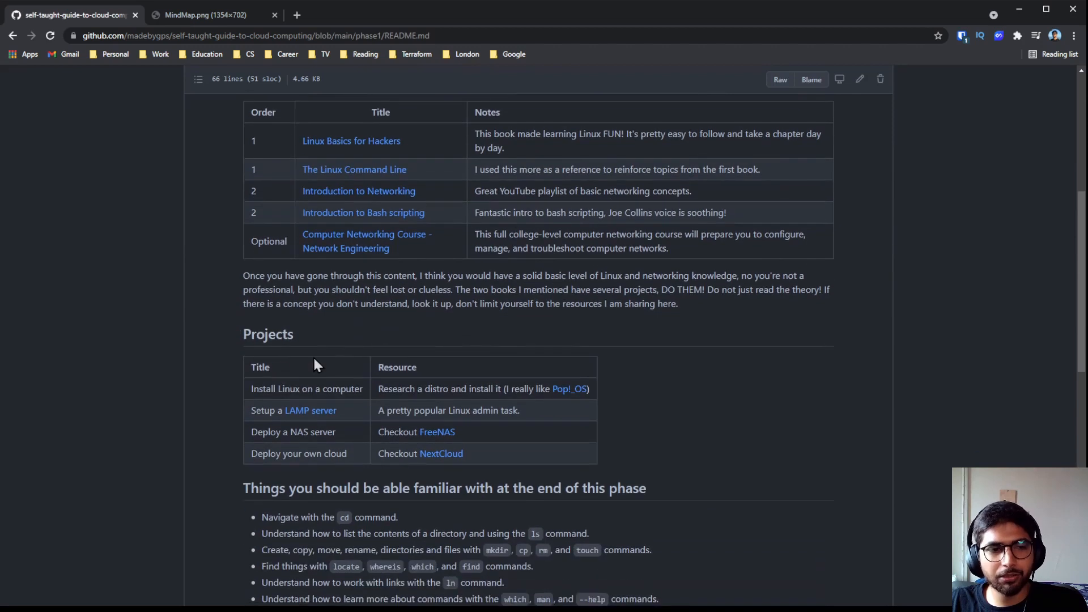
mouse_move(311, 364)
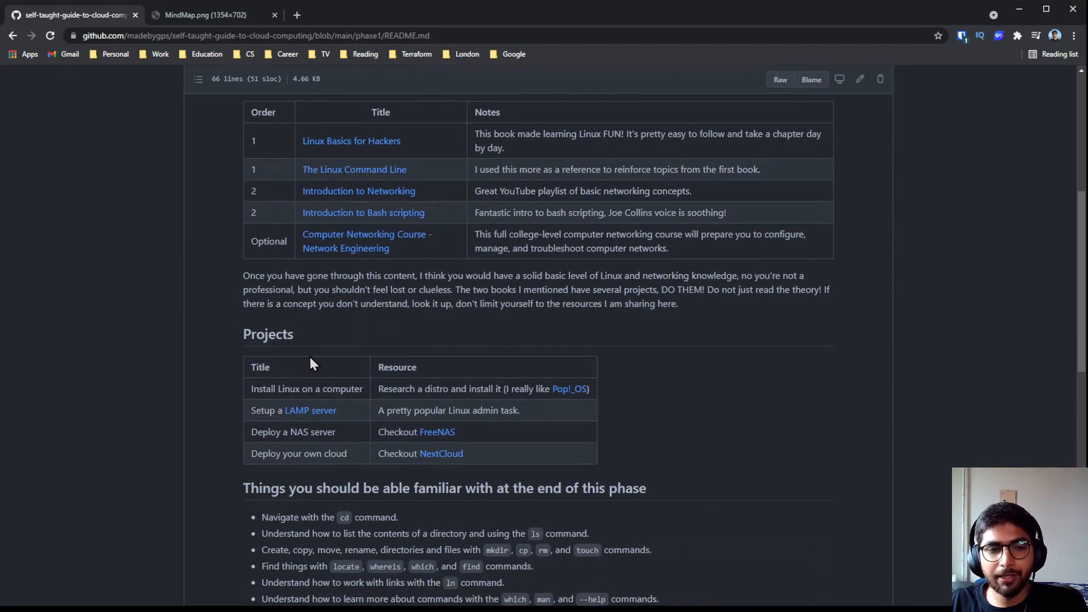
scroll(down, 3)
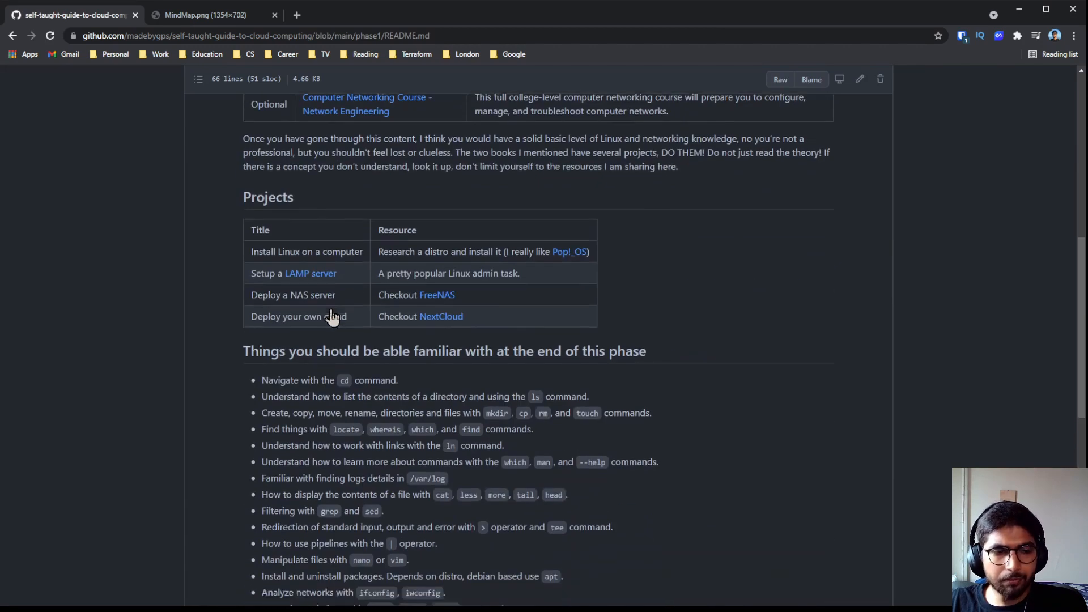
scroll(down, 3)
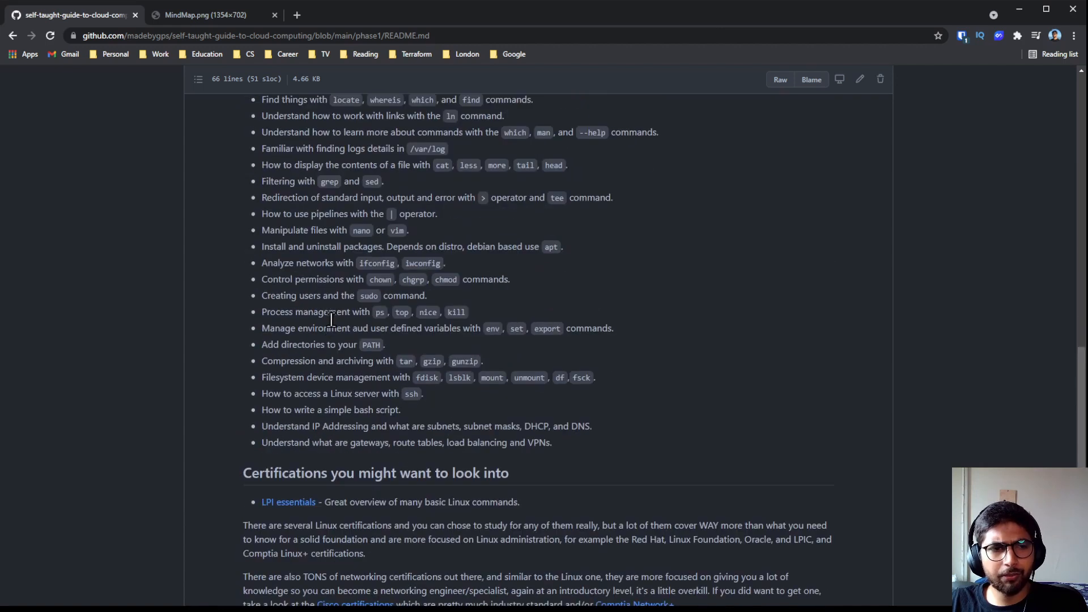
mouse_move(312, 312)
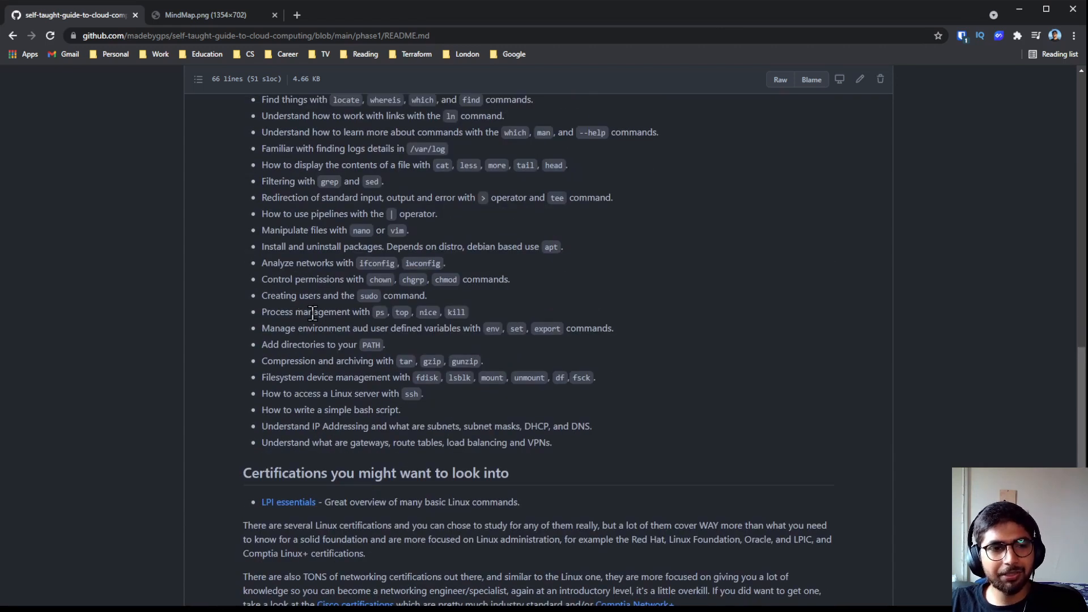
scroll(down, 3)
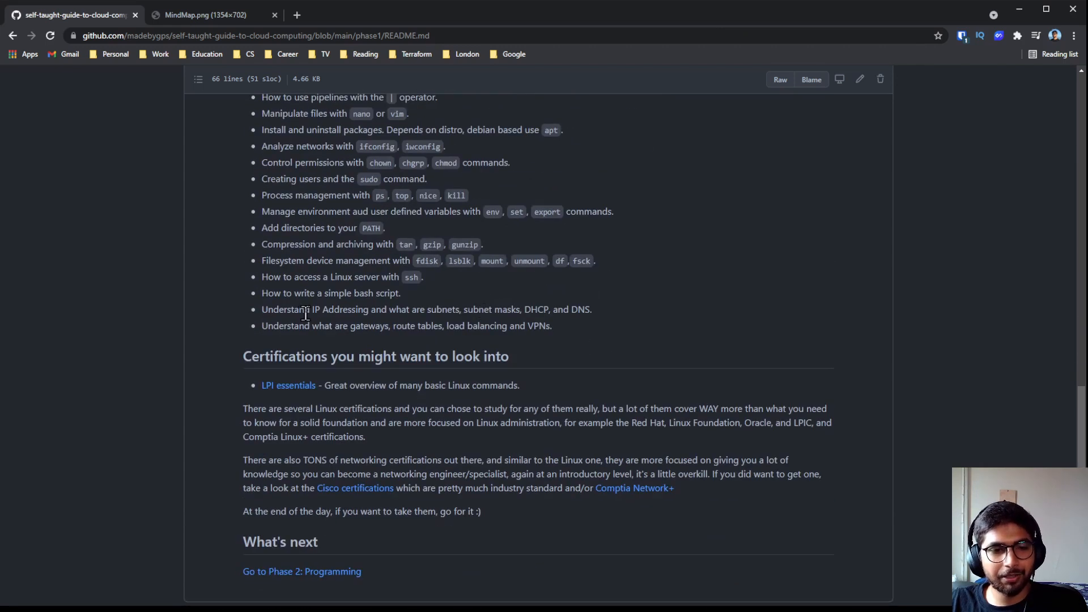
mouse_move(361, 566)
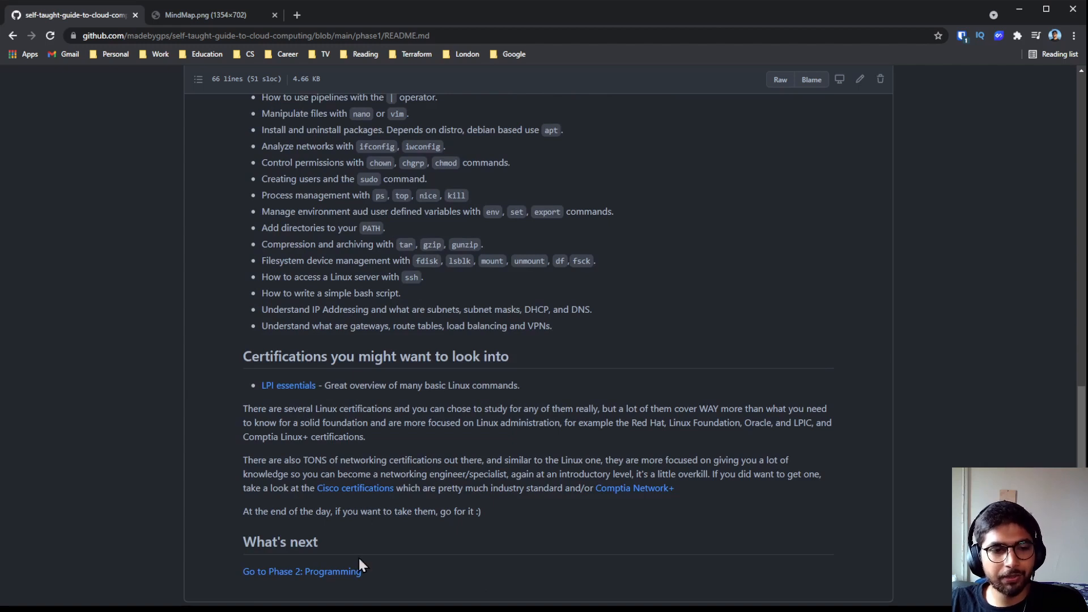
Step: Open 'Phase 2: Programming', read down to What's next, and follow the Phase 3 link
click(302, 571)
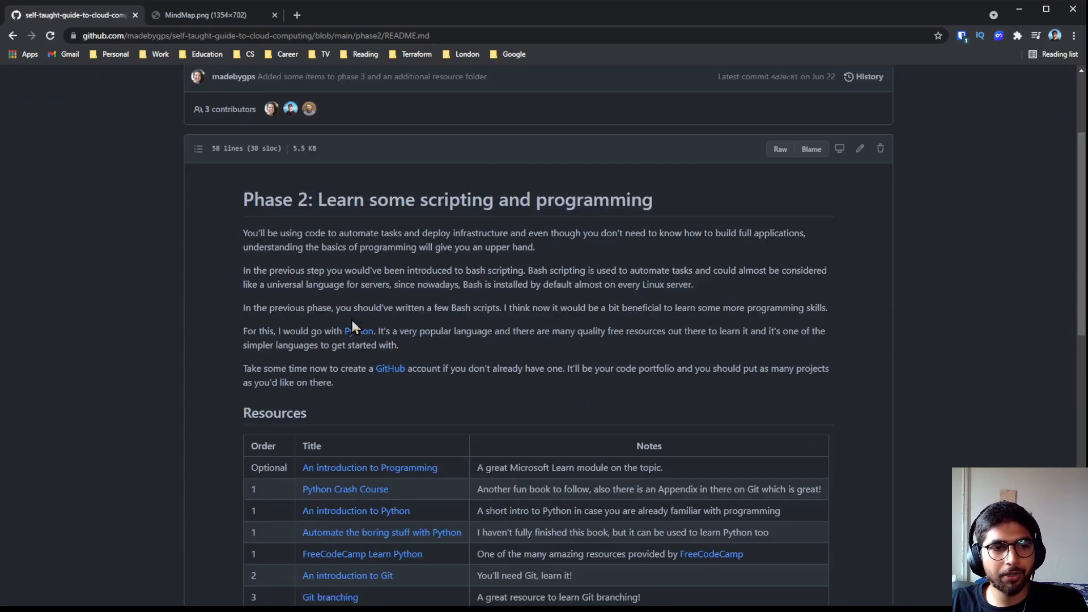
scroll(down, 3)
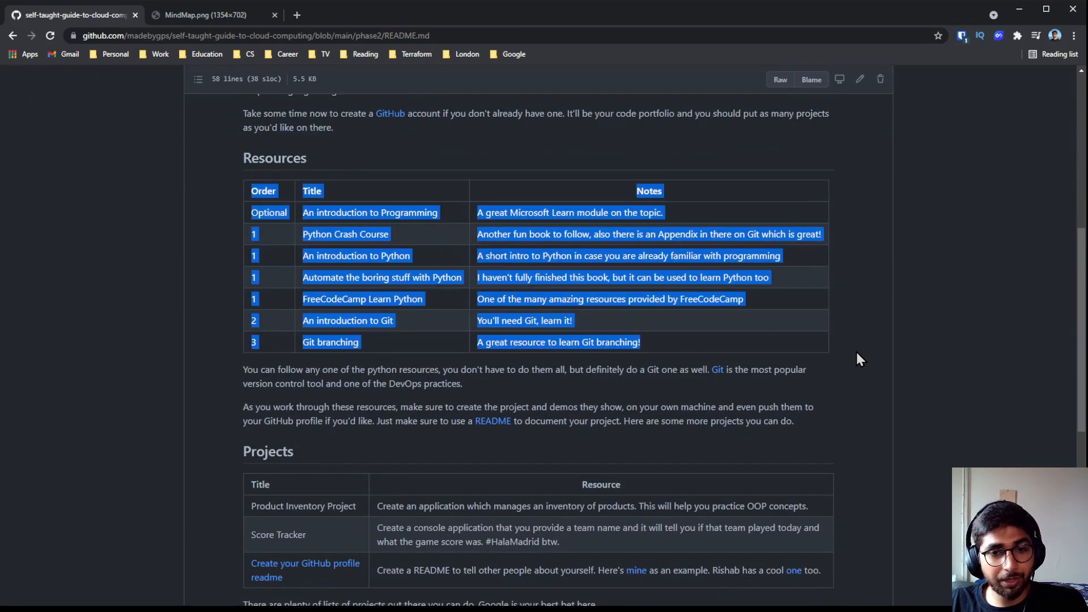
scroll(down, 3)
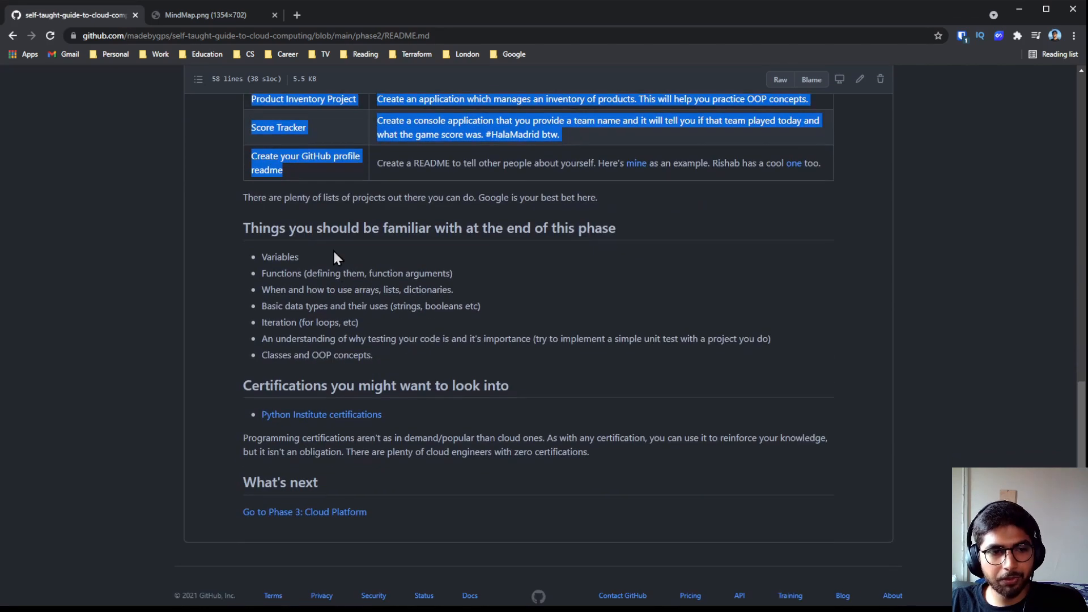
click(304, 484)
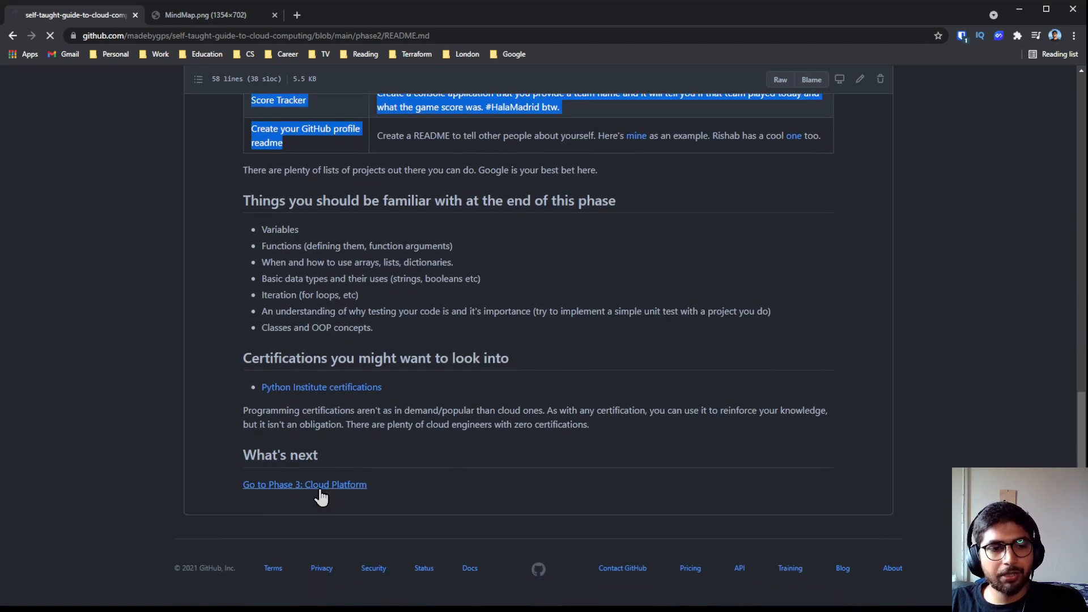
Step: Open the Phase 3 Cloud Platform README and scroll through certifications to Azure and AWS resources
click(305, 484)
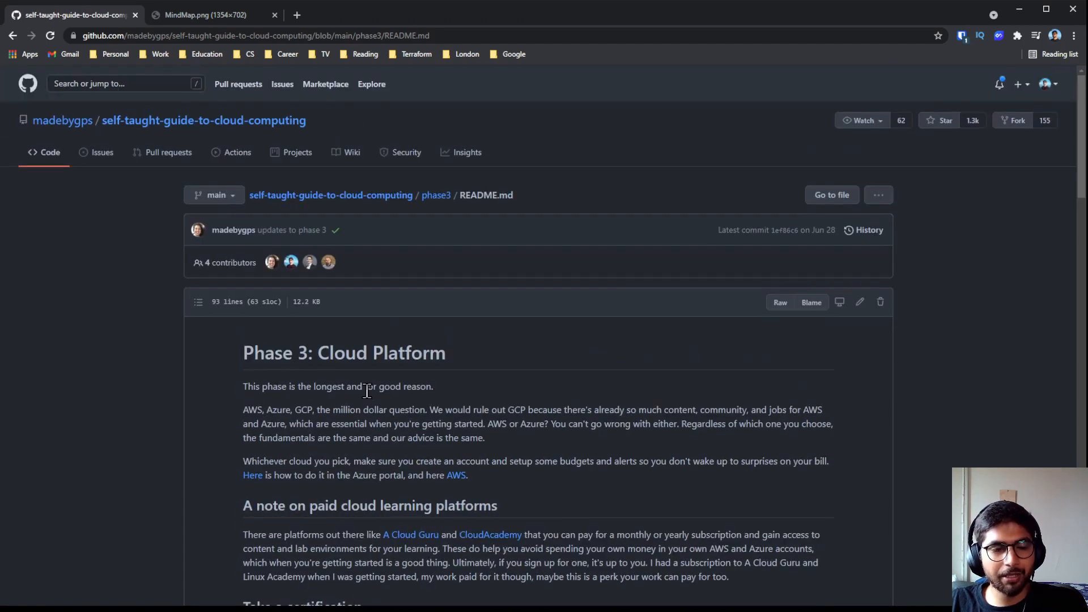
mouse_move(371, 346)
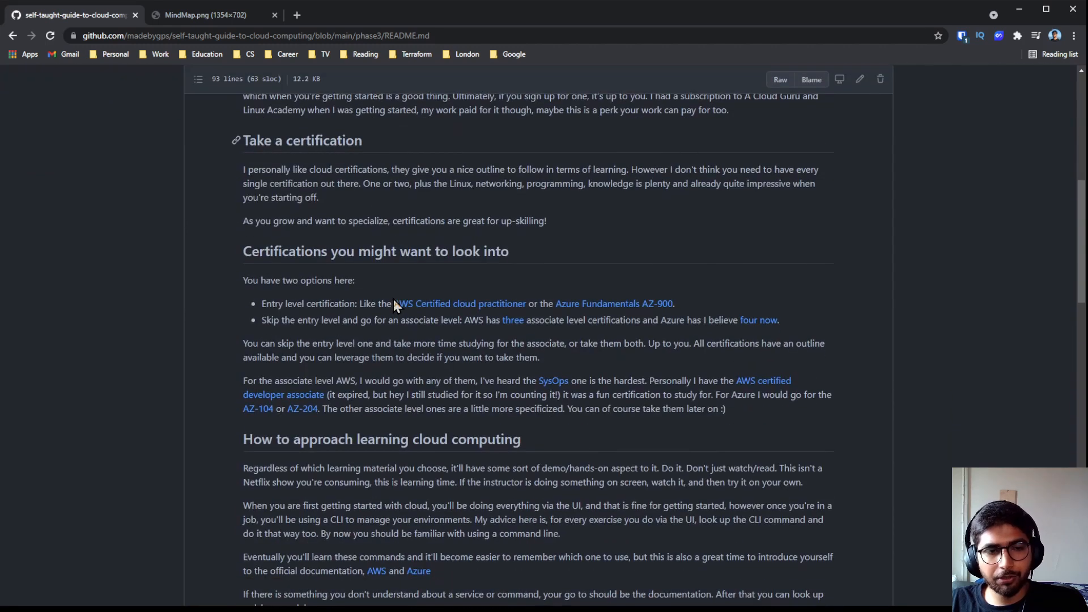
scroll(down, 3)
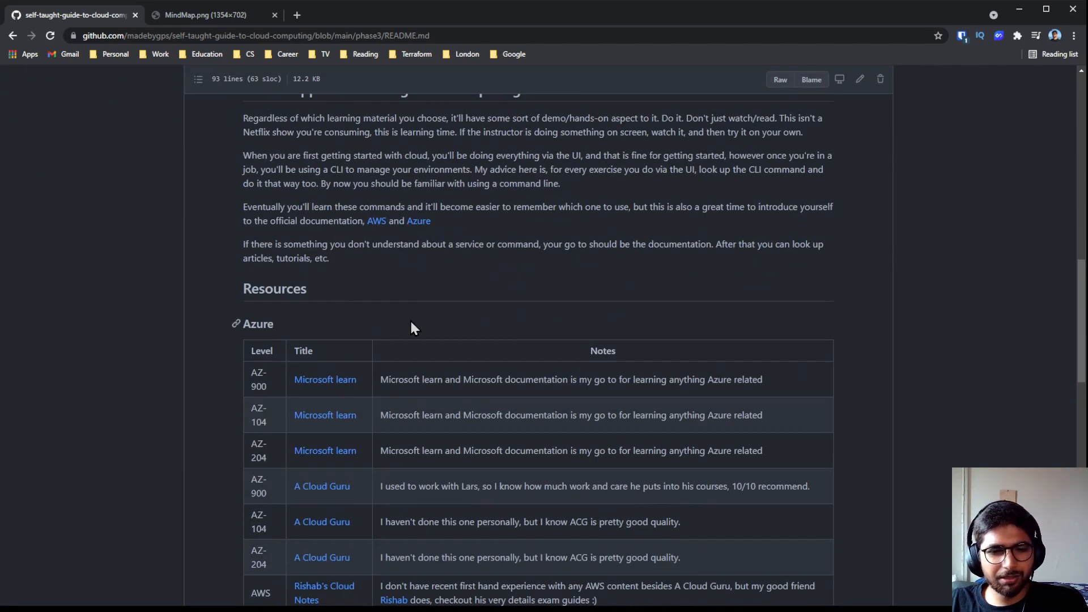
scroll(down, 3)
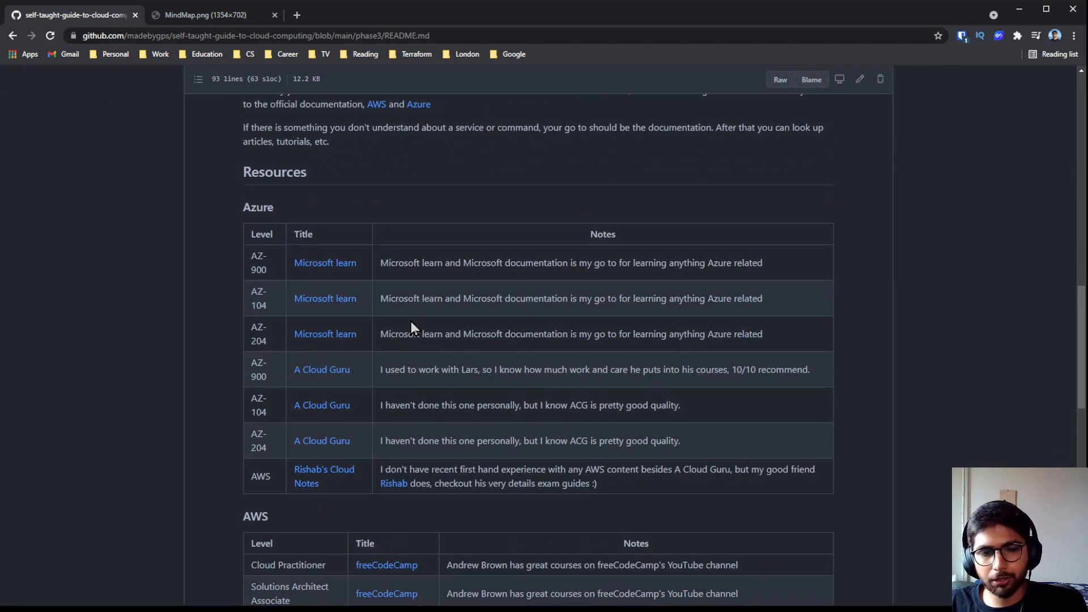
scroll(down, 3)
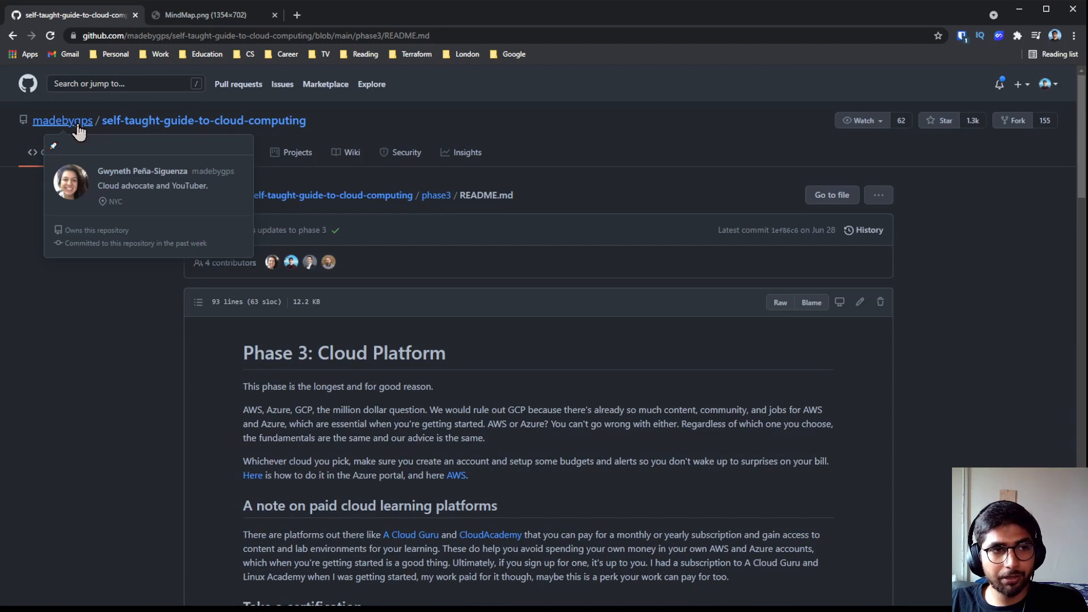
click(201, 15)
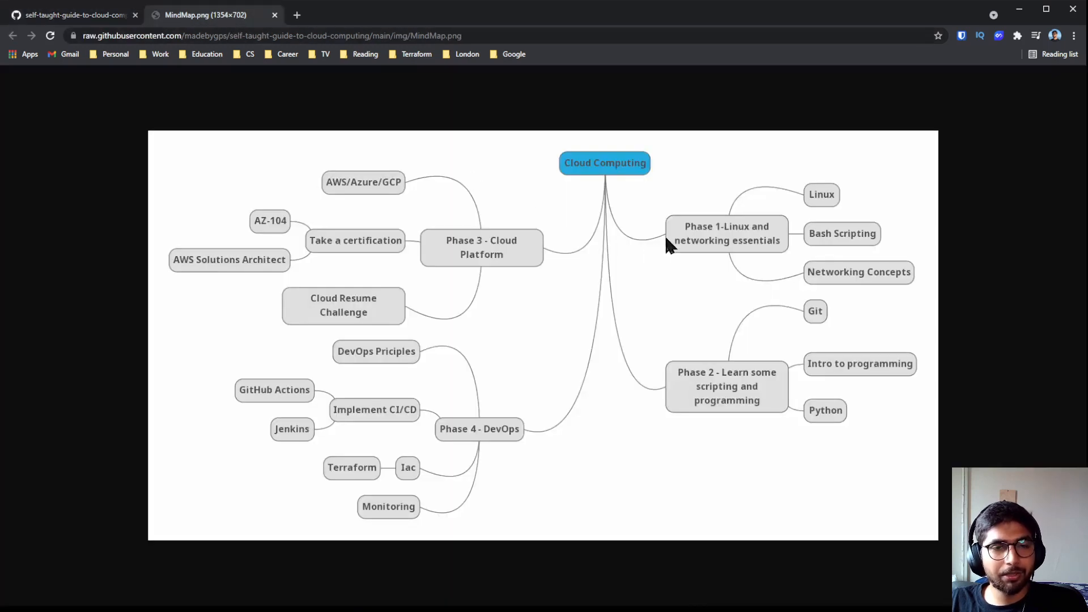
mouse_move(559, 112)
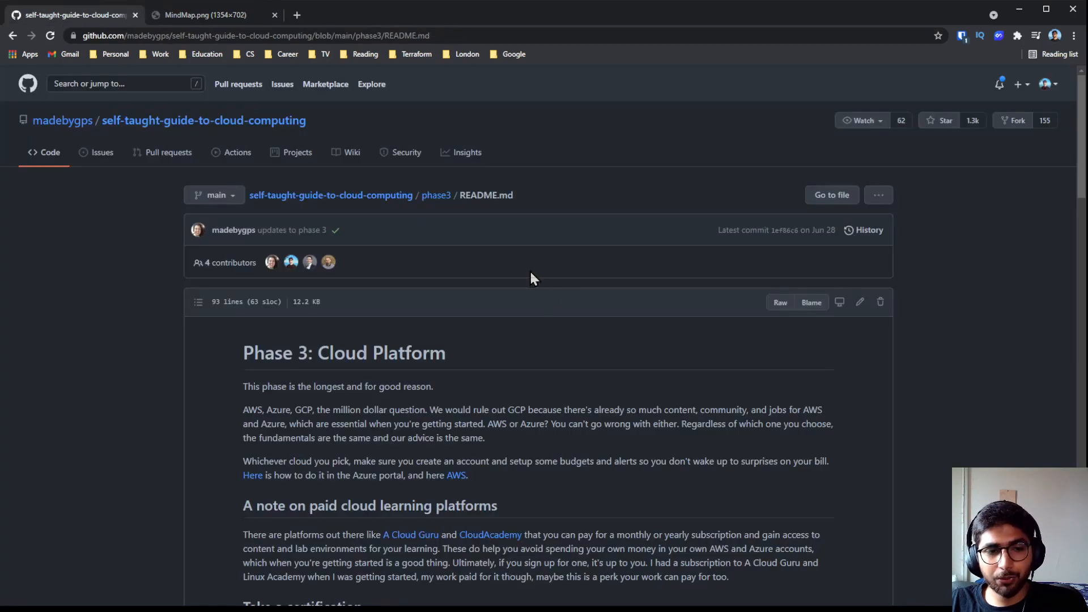
scroll(down, 3)
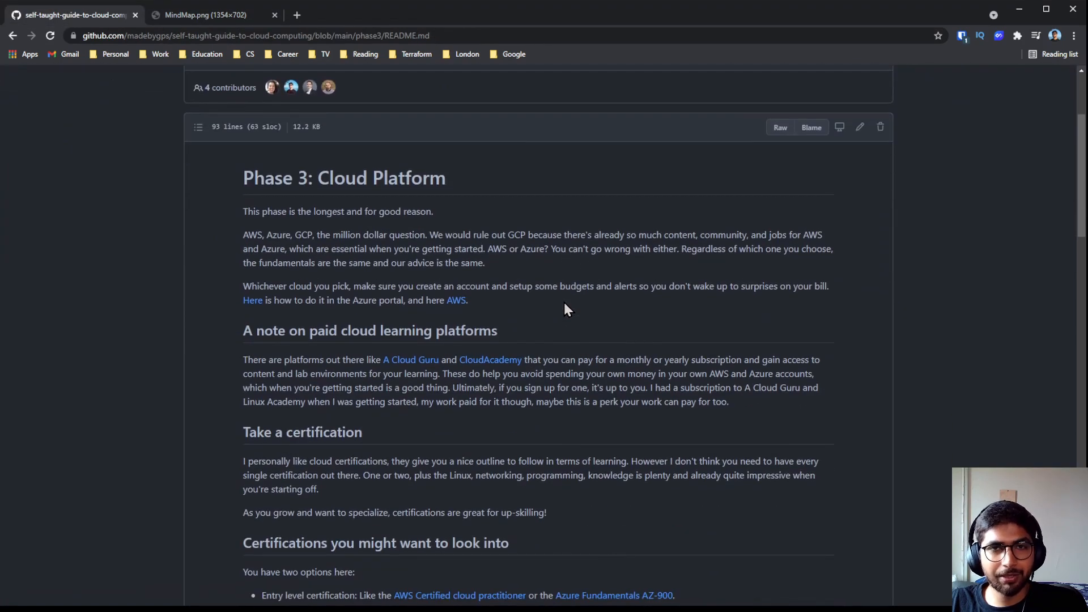